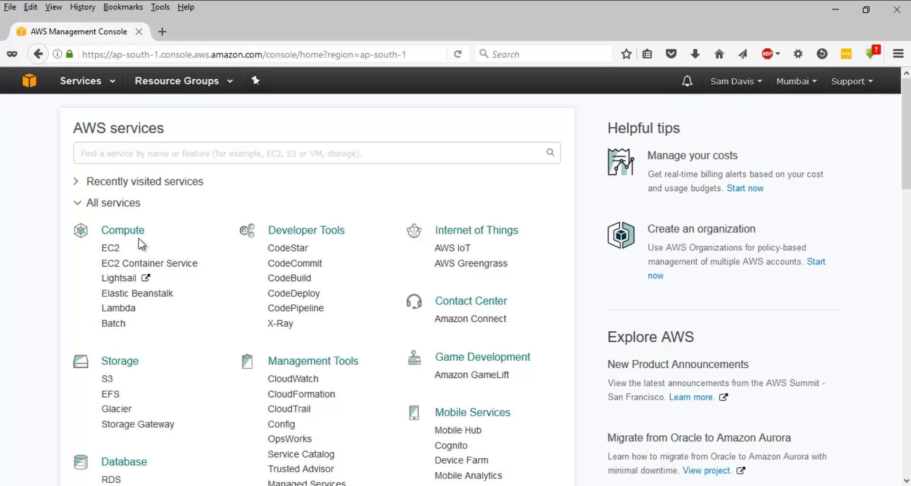
Open the RDS service from the Database section of the AWS services list.
scroll("down", 3)
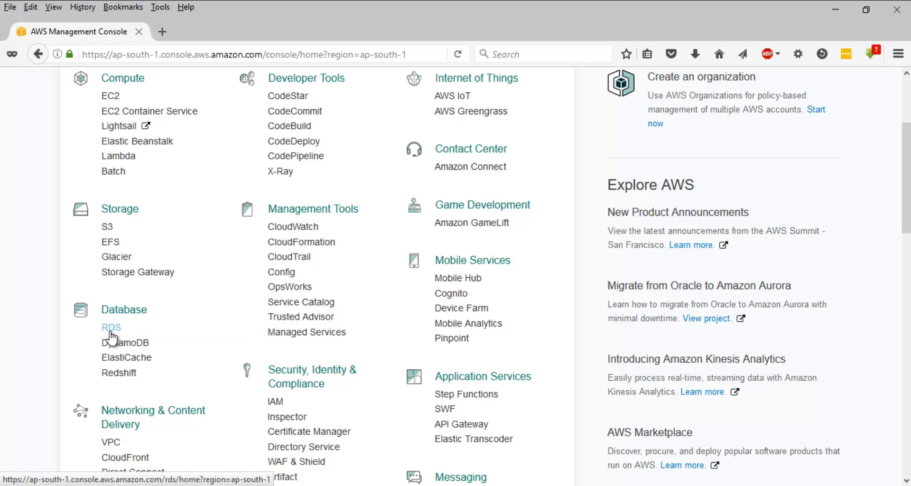
left_click(111, 328)
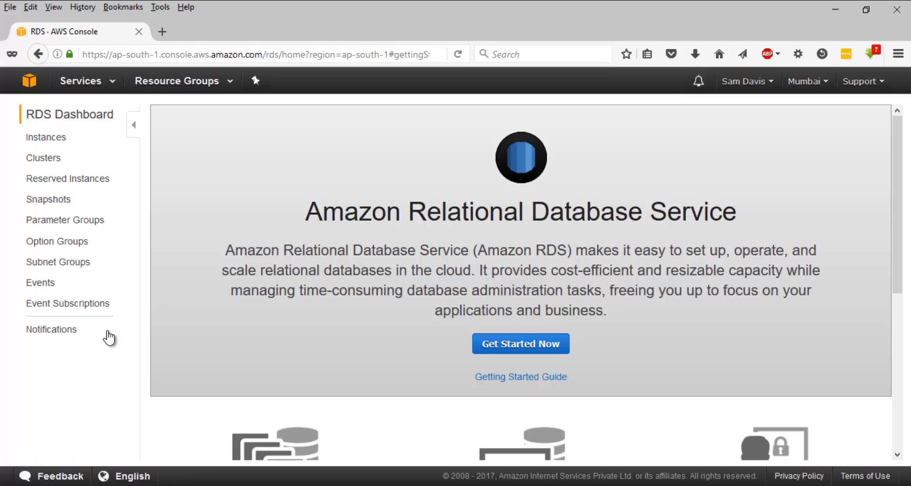
scroll("down", 3)
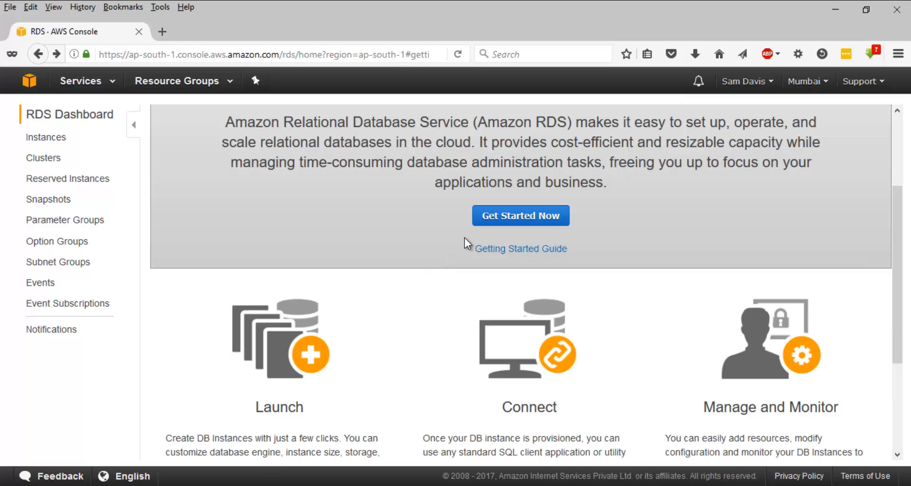
Start a new DB launch and compare MariaDB, PostgreSQL, Oracle and SQL Server engines.
left_click(520, 215)
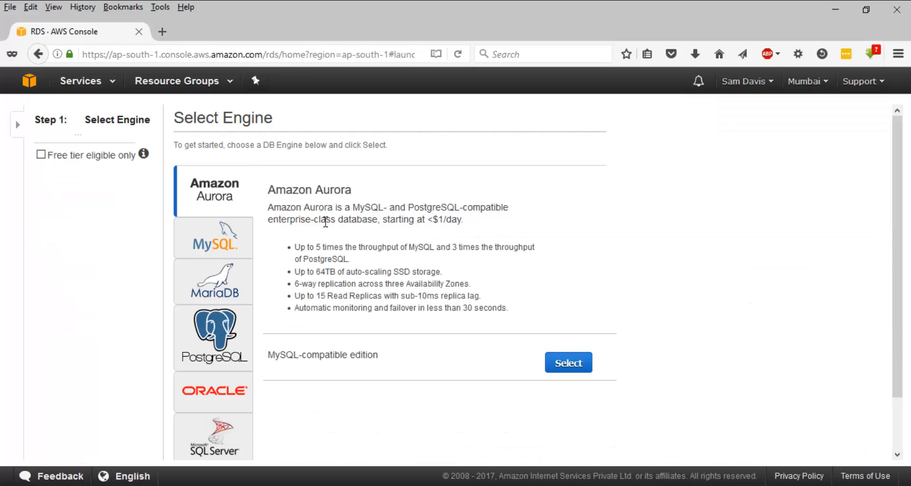
scroll("down", 3)
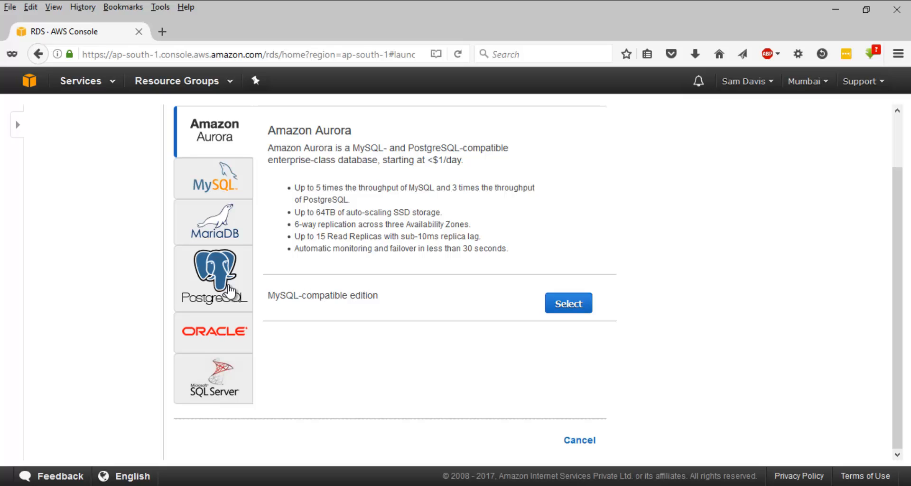
mouse_move(213, 177)
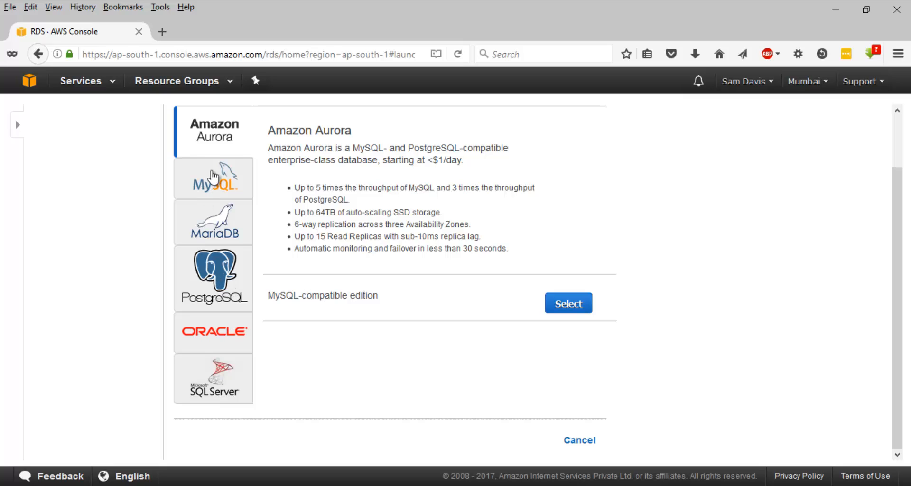
mouse_move(225, 201)
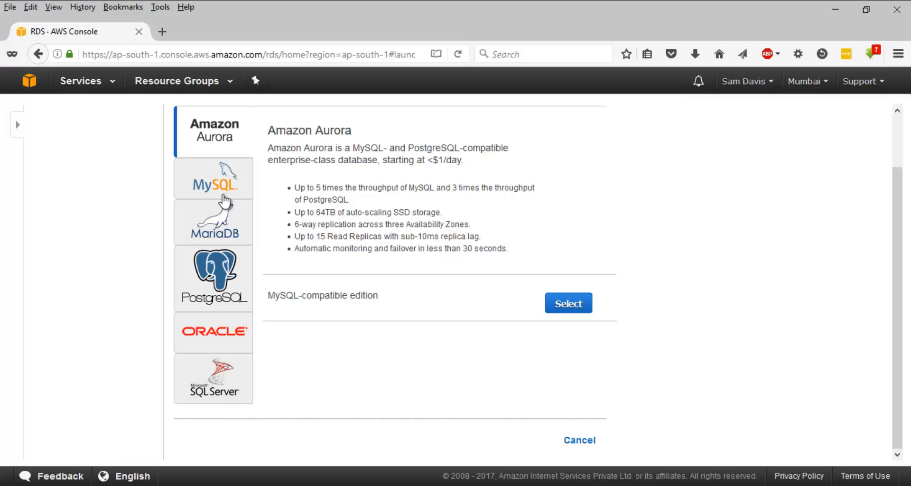
left_click(213, 221)
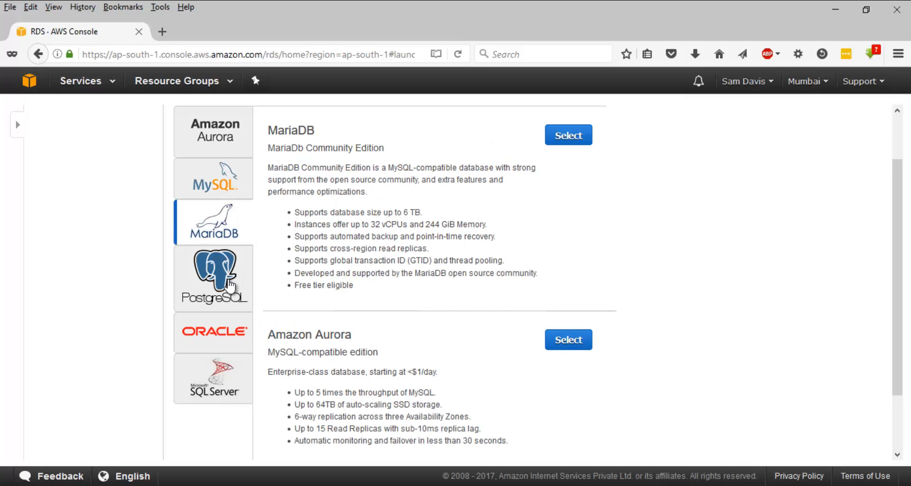
left_click(213, 277)
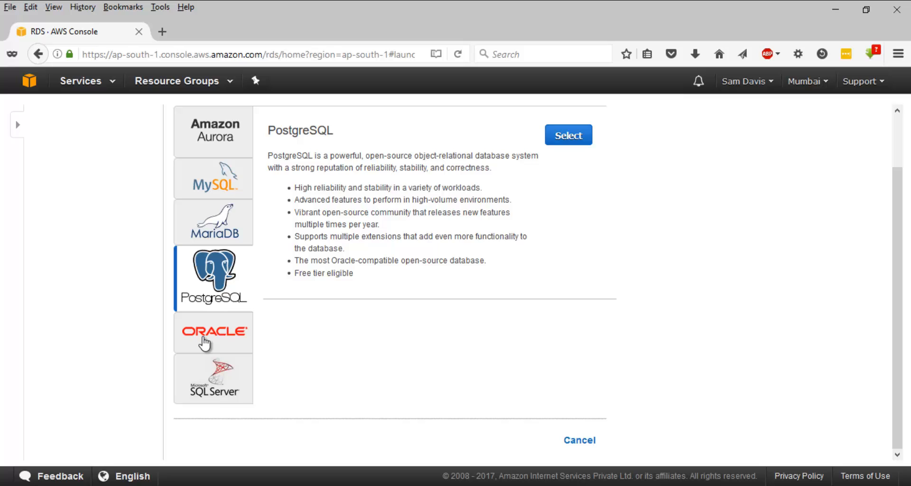
left_click(212, 331)
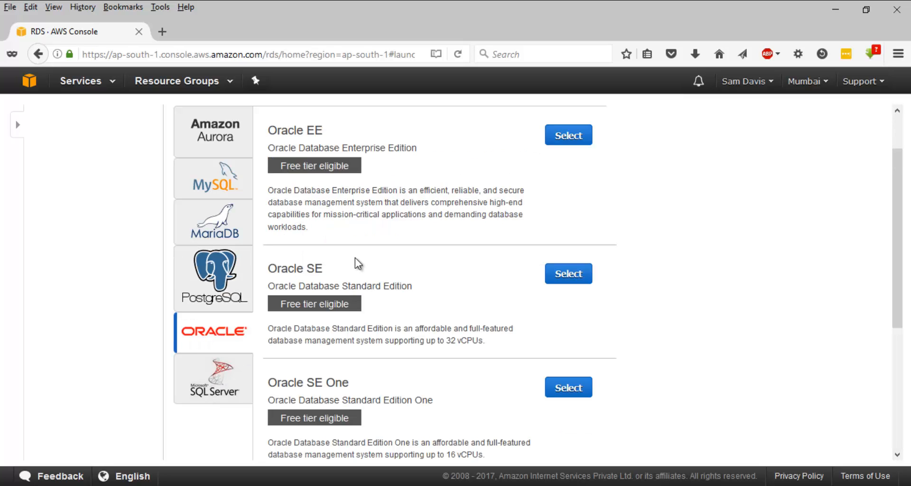
left_click(213, 378)
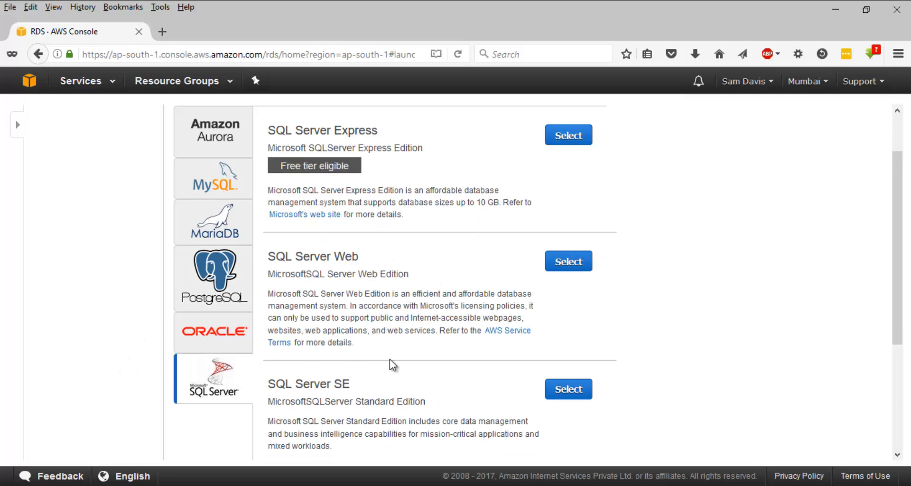
scroll("down", 3)
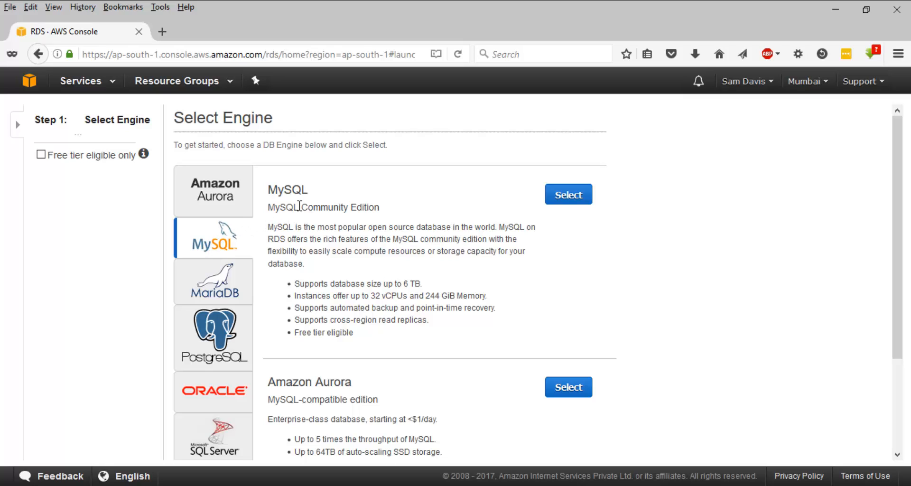
mouse_move(301, 221)
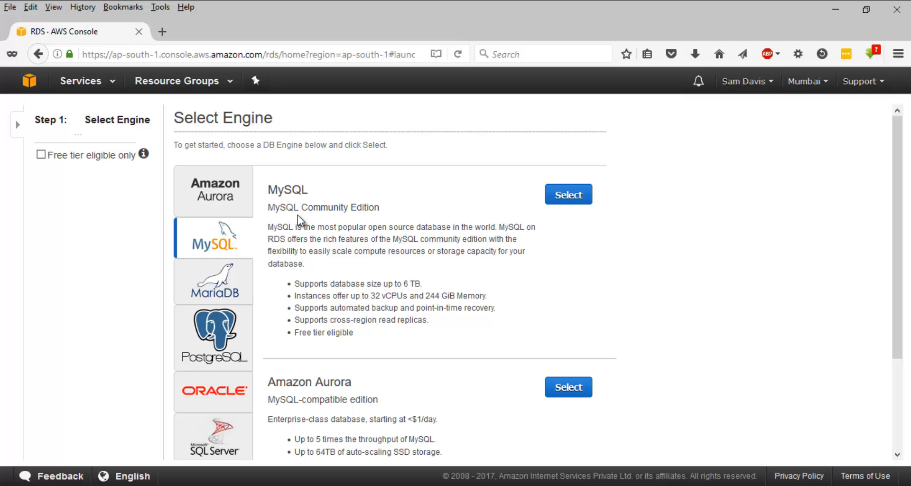
mouse_move(200, 292)
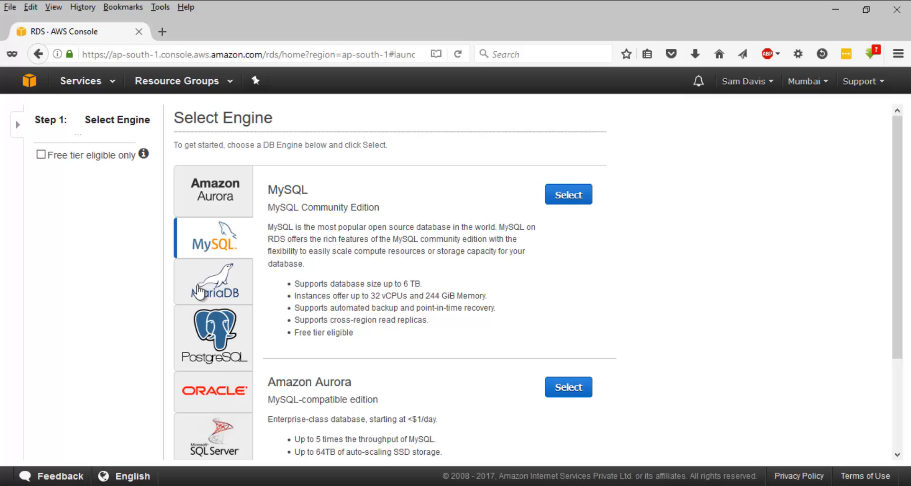
scroll("down", 3)
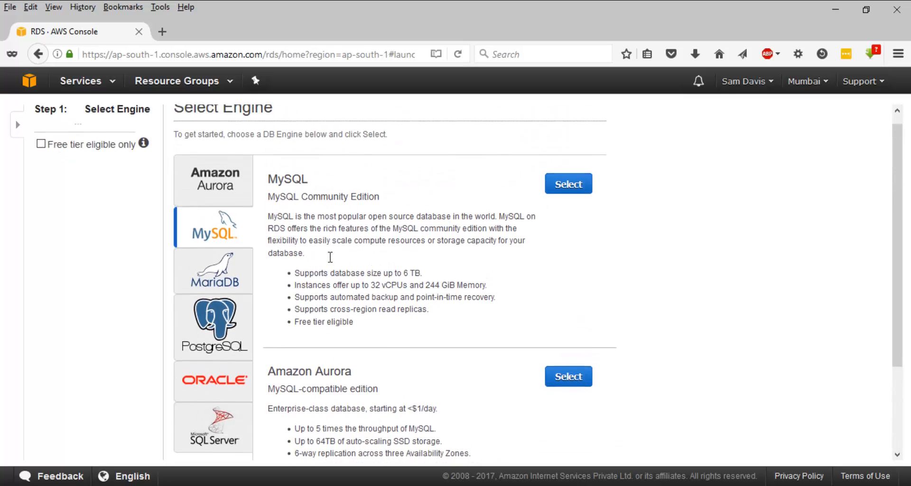
scroll("down", 3)
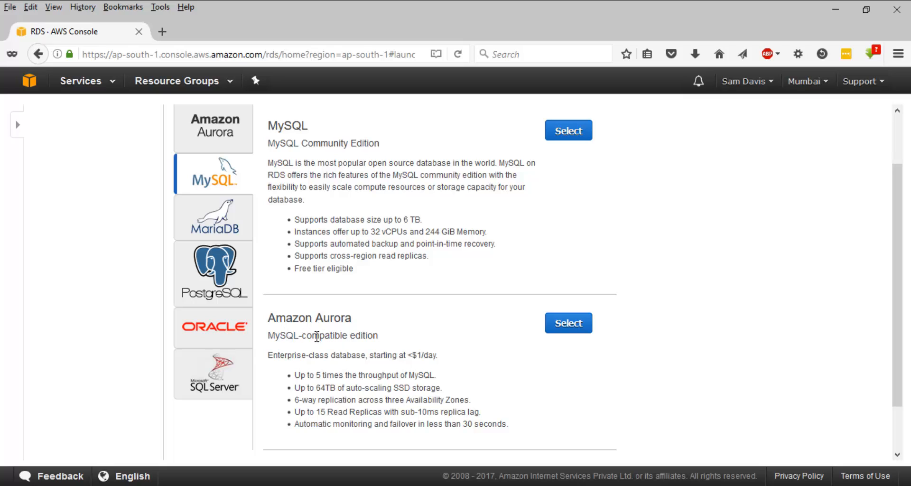
mouse_move(349, 334)
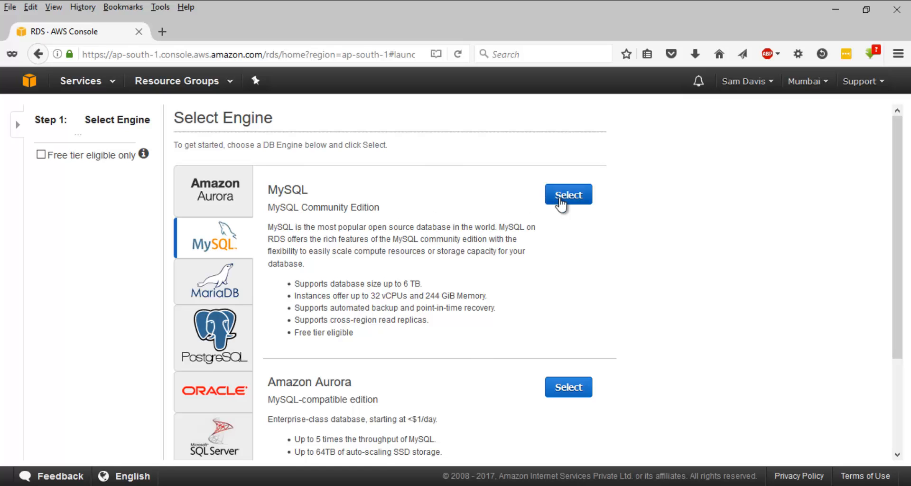
Select the MySQL engine with the Dev/Test option and advance to Specify DB Details.
left_click(568, 194)
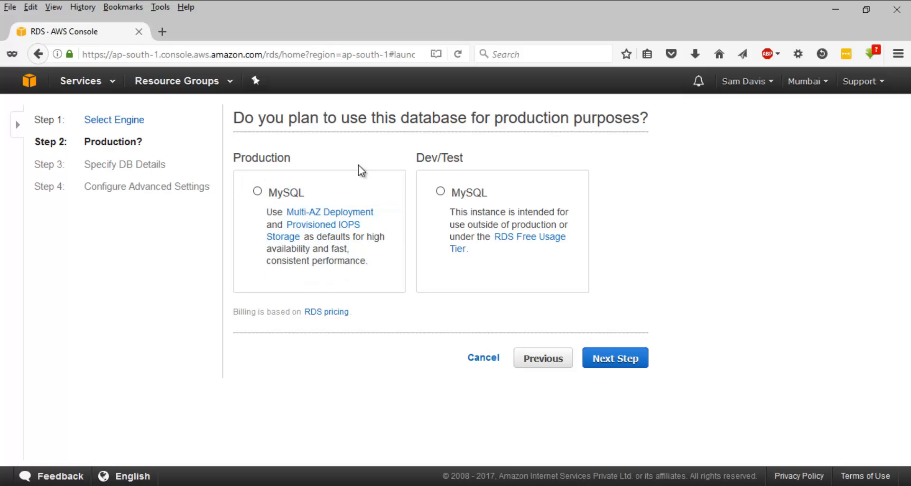
mouse_move(163, 254)
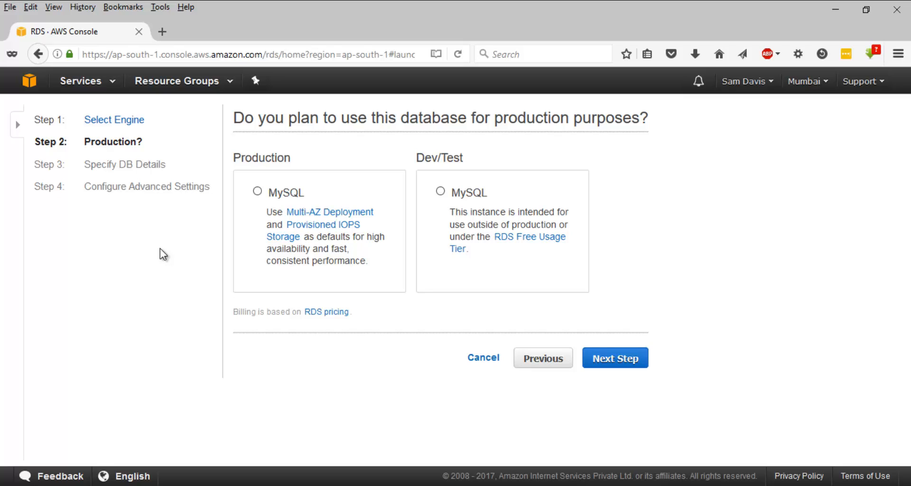
mouse_move(227, 212)
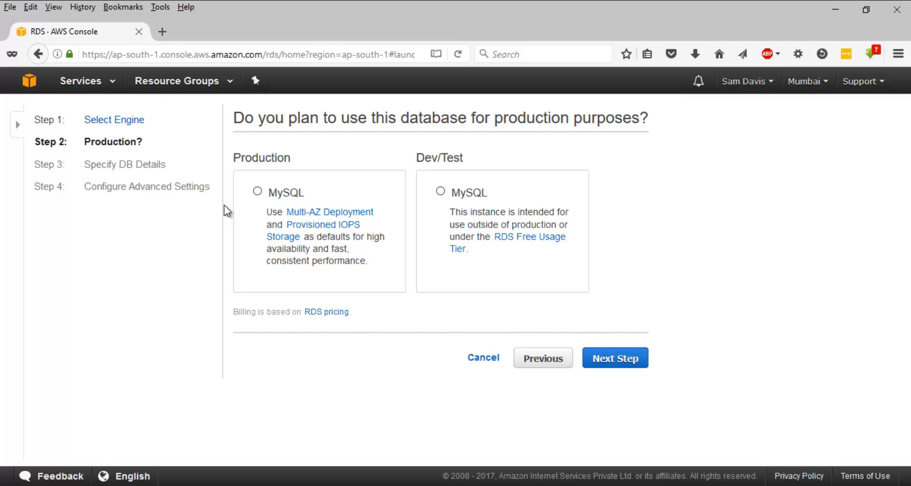
mouse_move(293, 176)
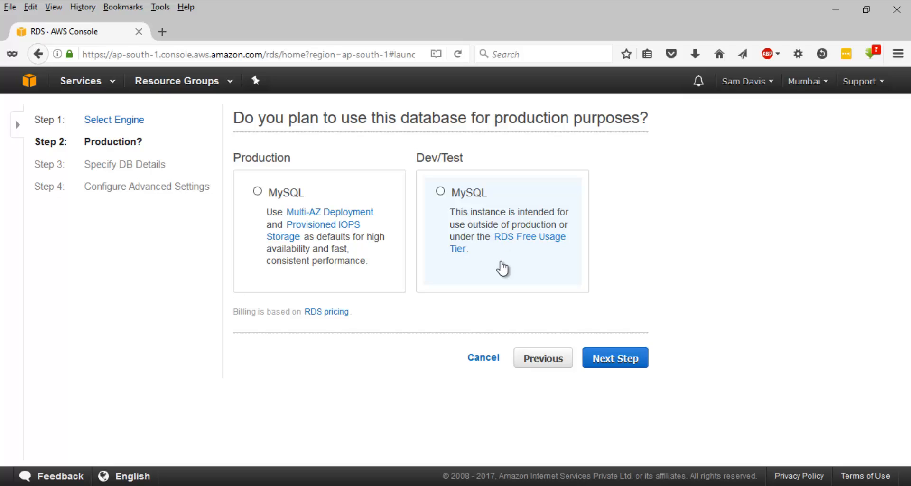
left_click(441, 191)
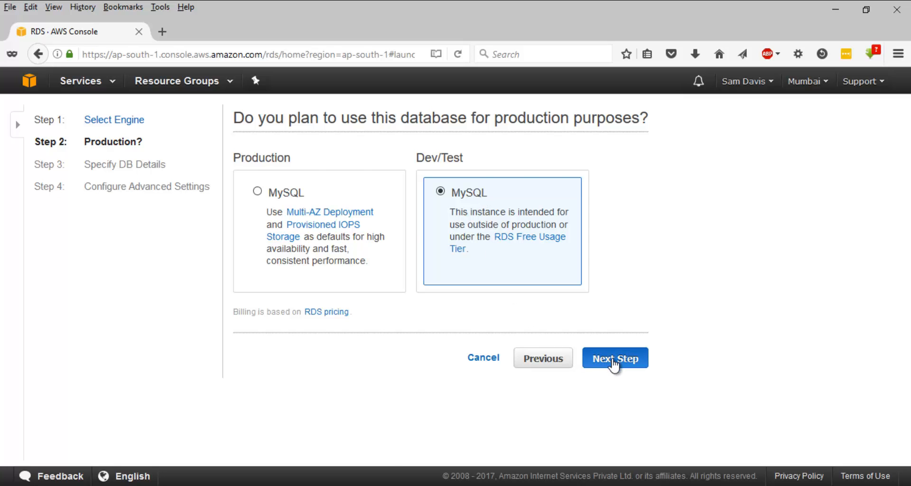
left_click(616, 357)
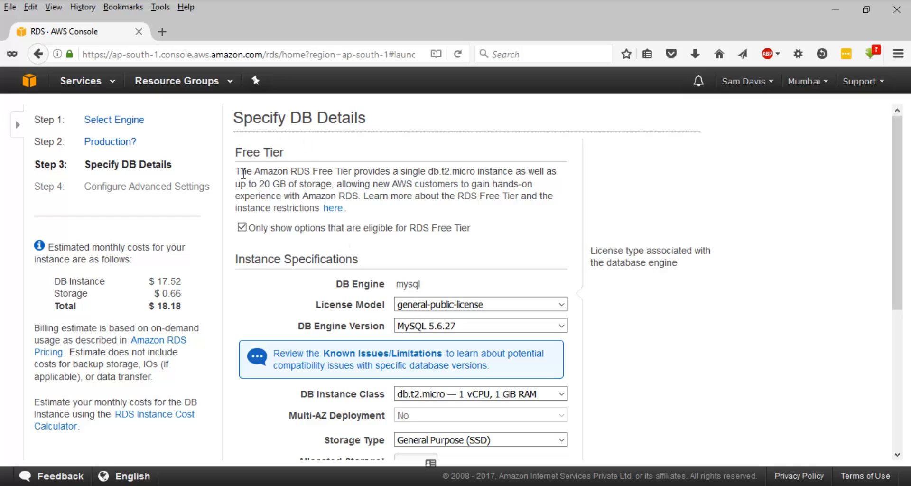
left_click(243, 228)
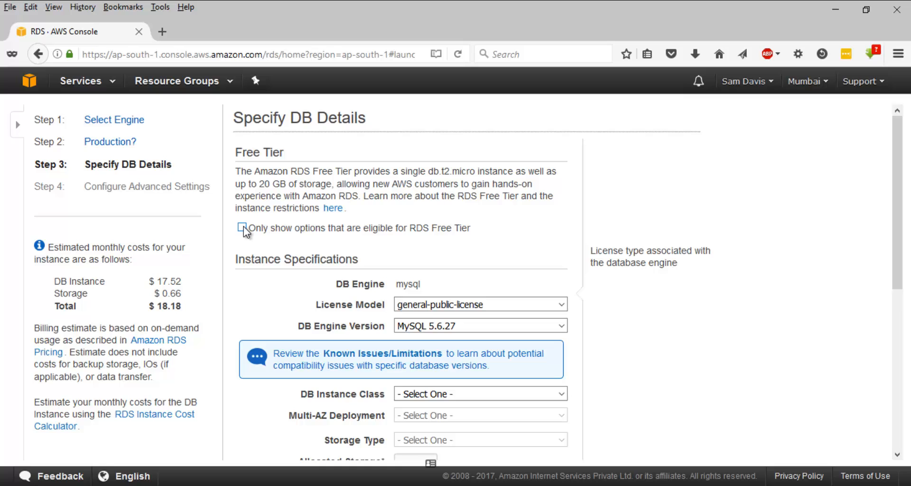
left_click(243, 227)
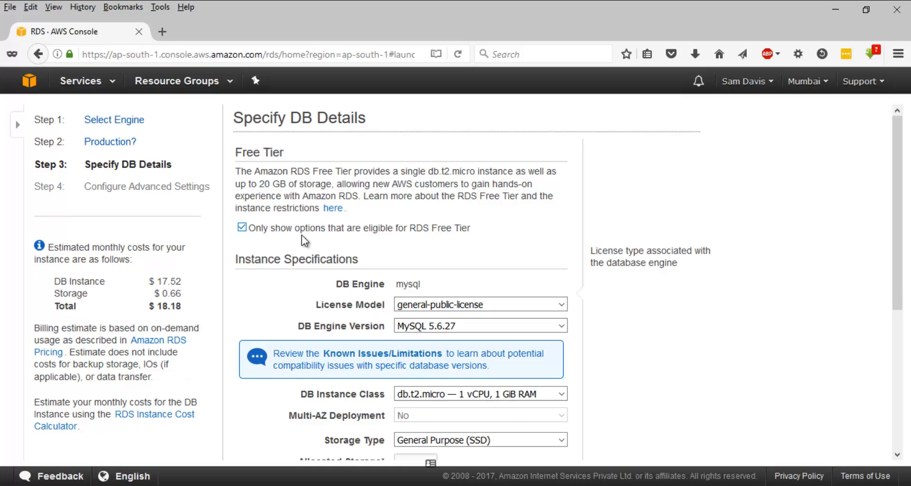
scroll("down", 3)
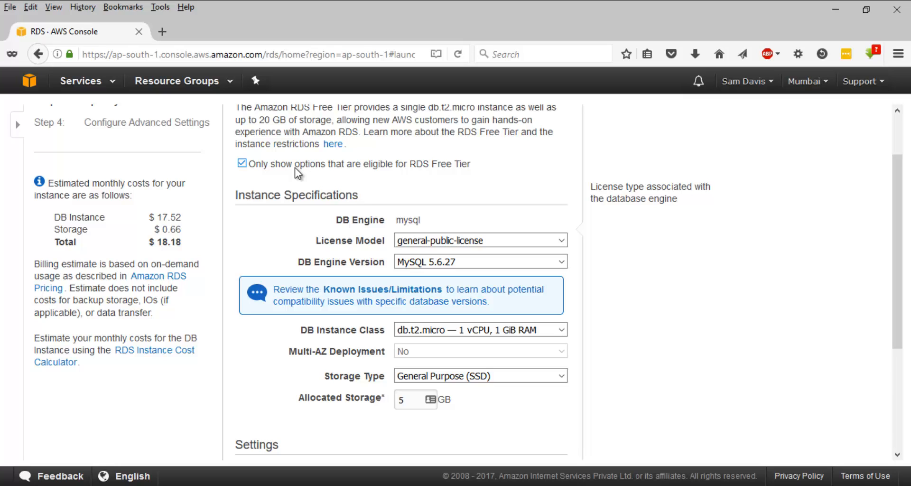
scroll("down", 3)
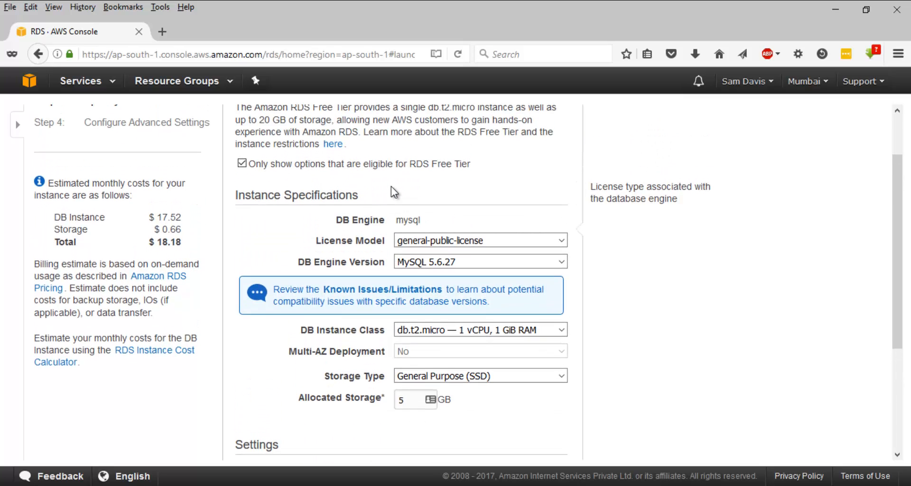
scroll("down", 3)
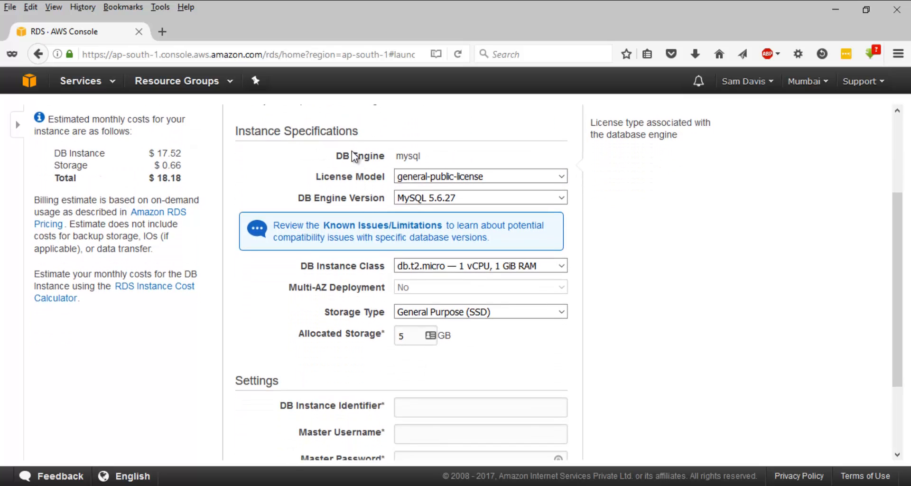
scroll("down", 3)
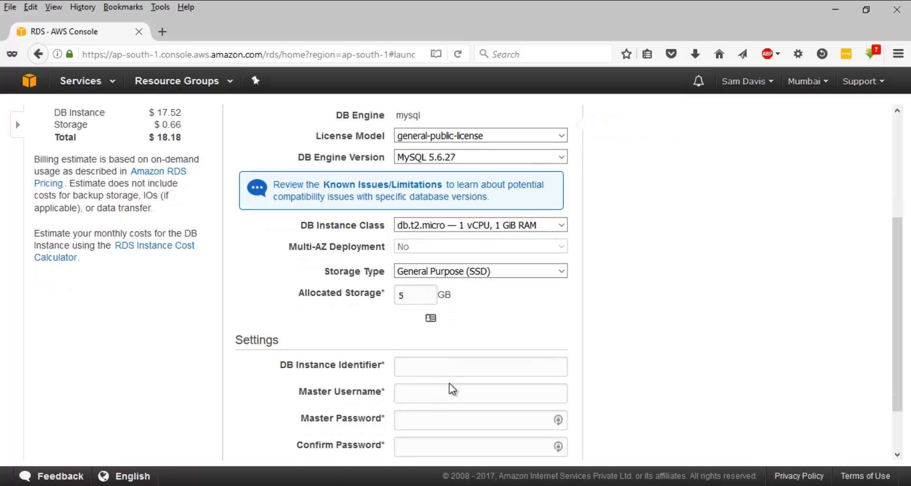
scroll("up", 3)
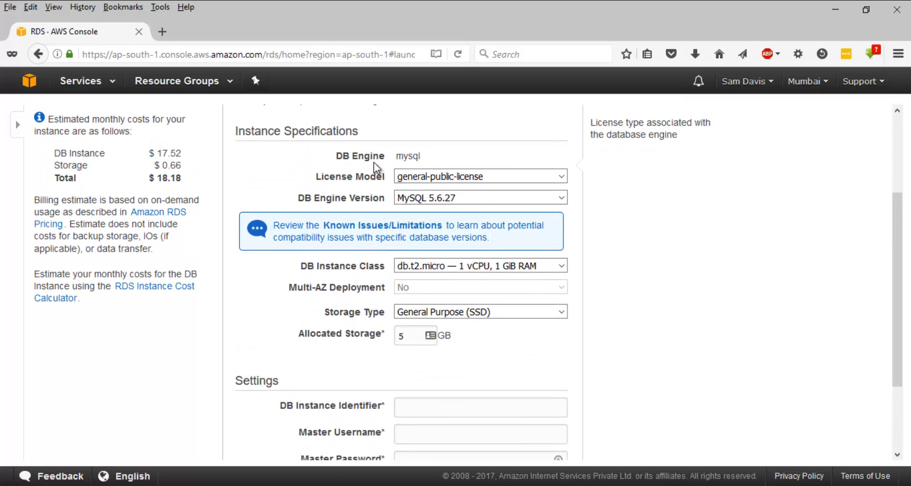
mouse_move(366, 184)
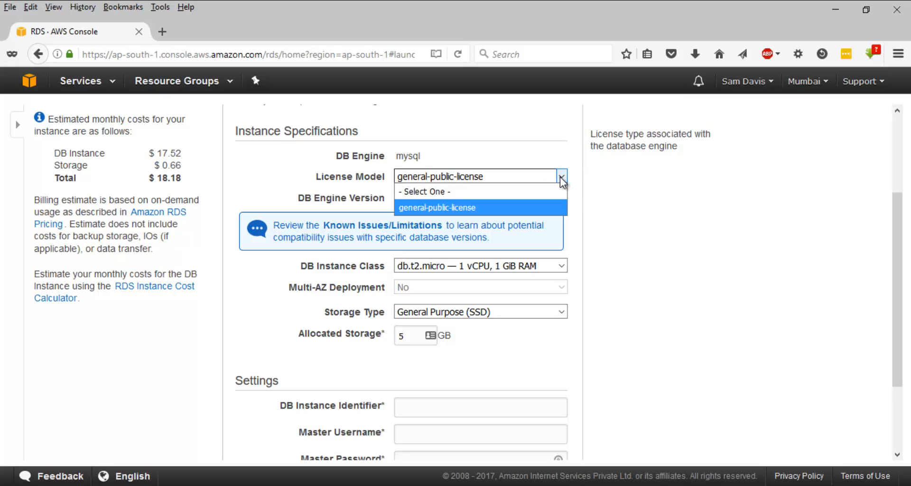
left_click(437, 207)
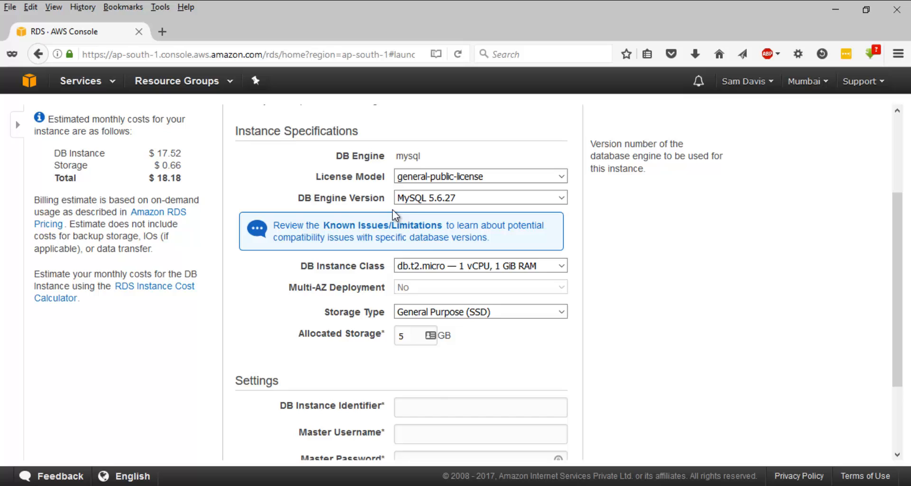
left_click(479, 198)
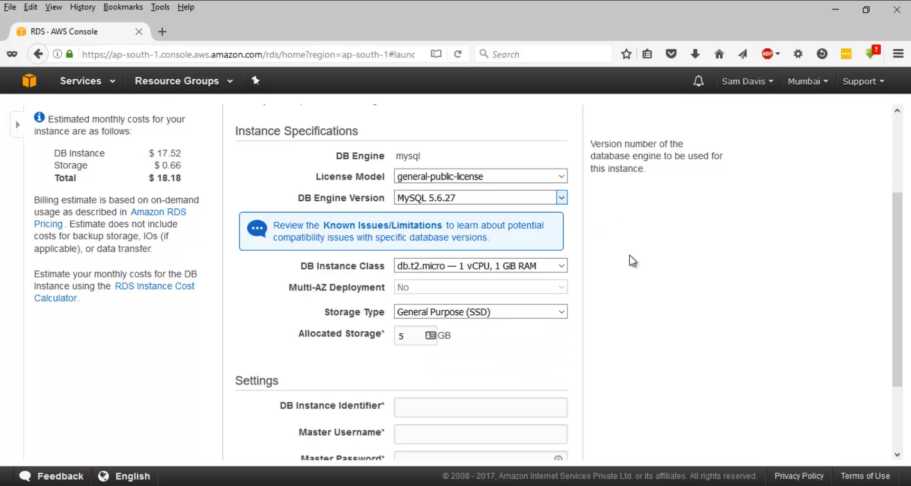
left_click(477, 197)
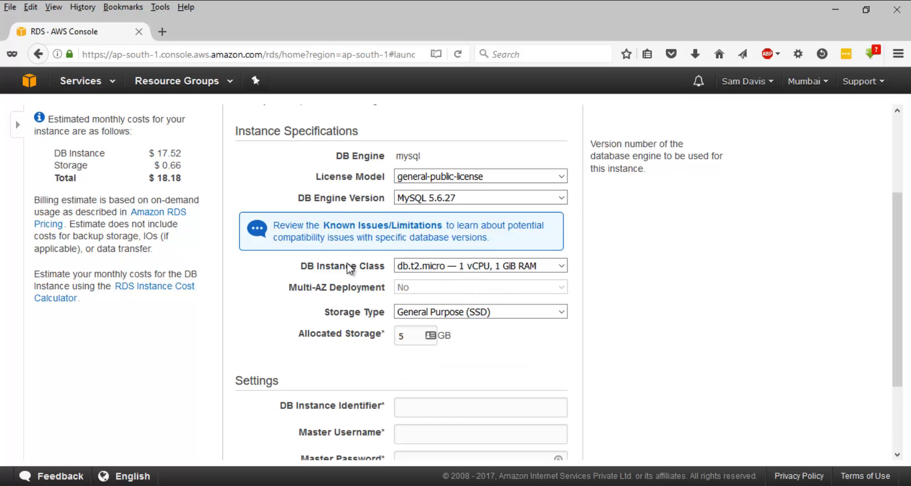
scroll("down", 3)
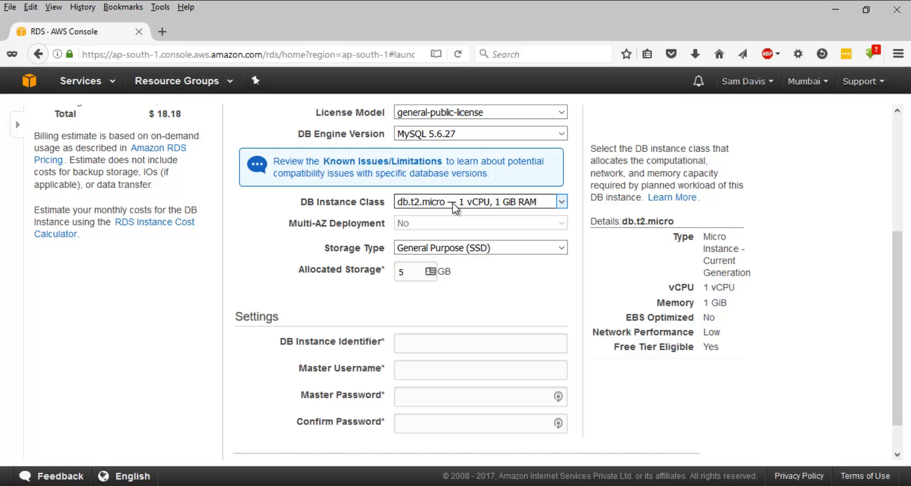
left_click(479, 202)
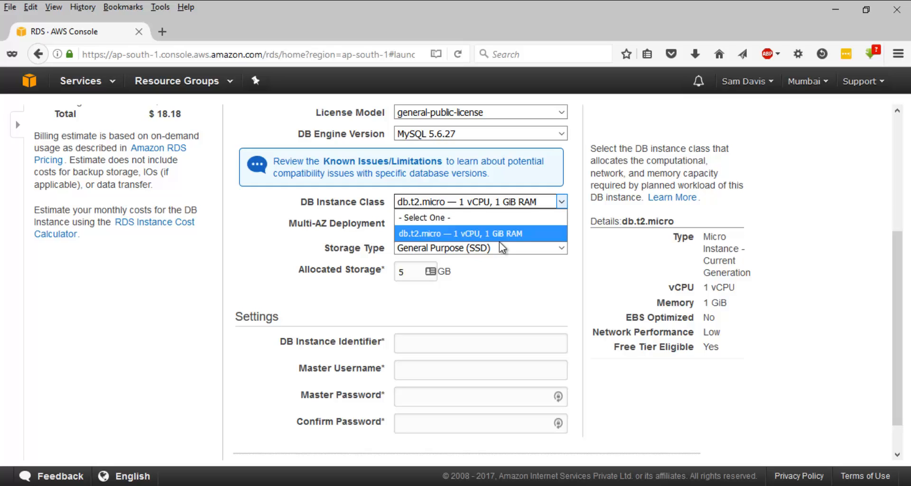
mouse_move(425, 217)
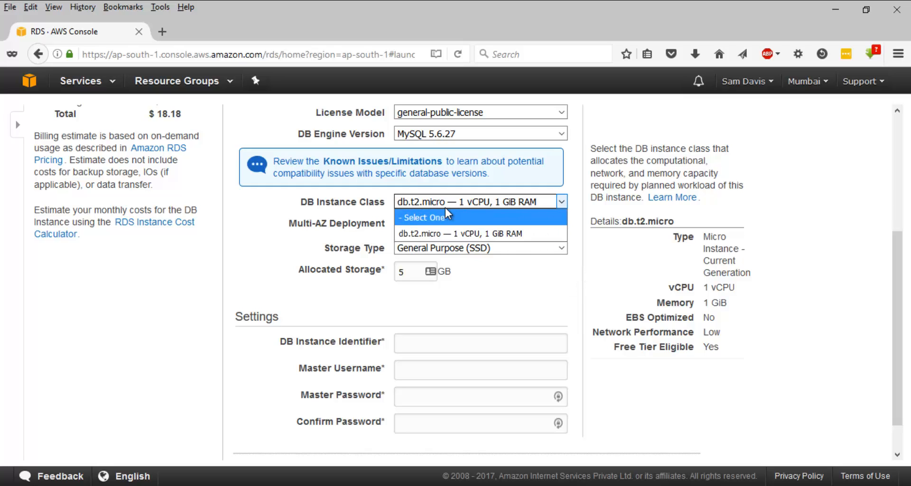
left_click(461, 233)
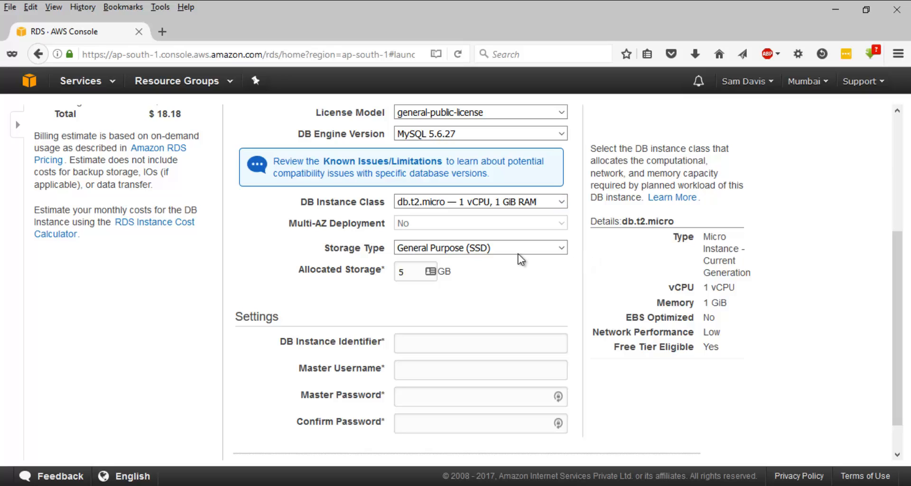
mouse_move(357, 232)
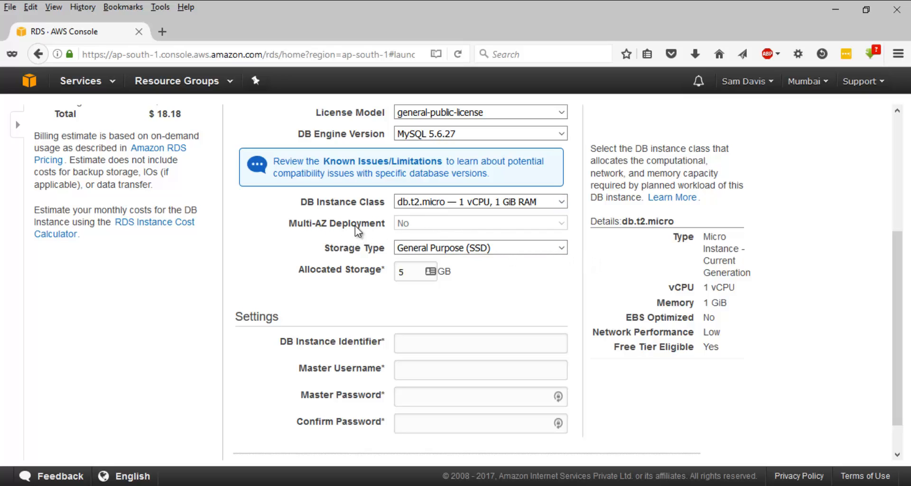
mouse_move(323, 238)
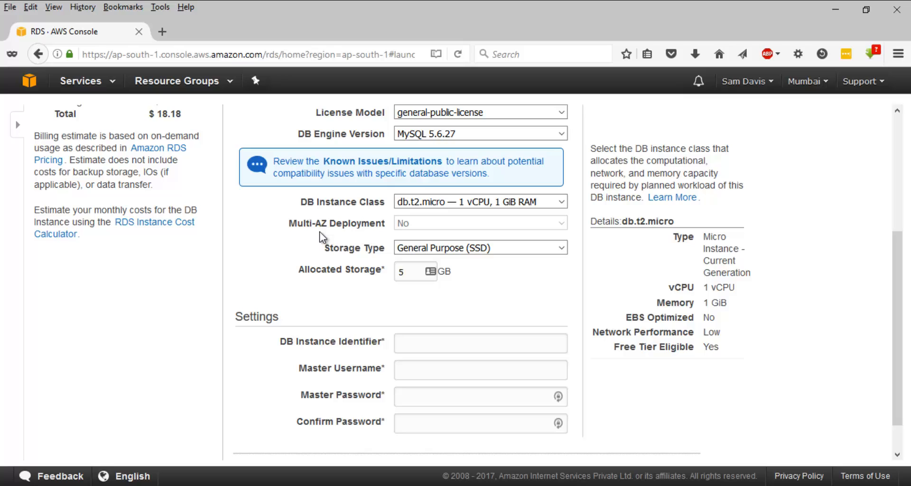
mouse_move(322, 230)
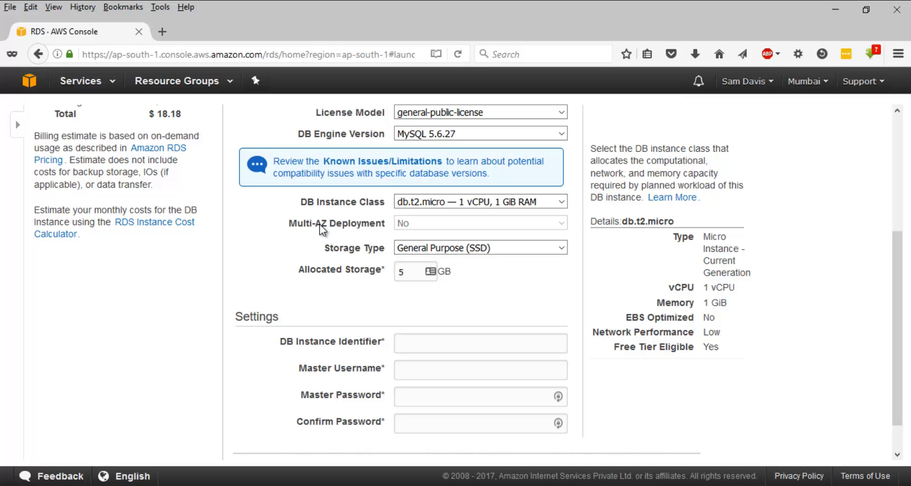
scroll("down", 3)
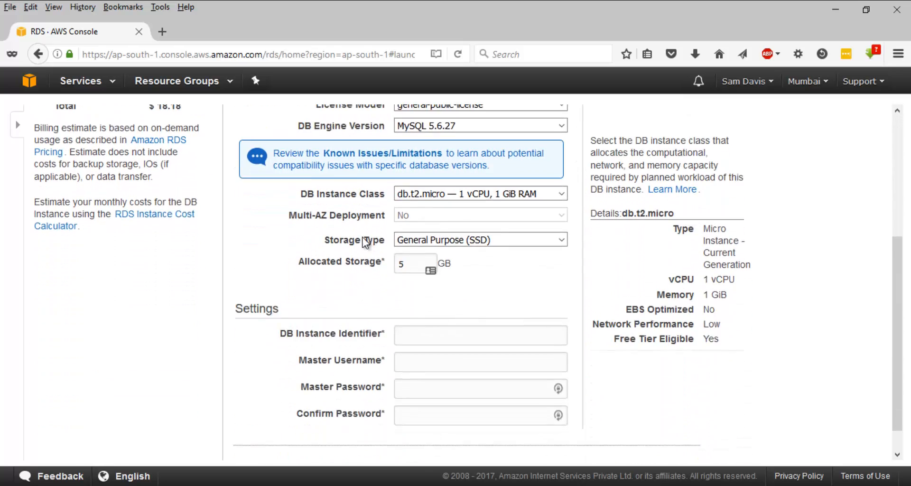
scroll("down", 3)
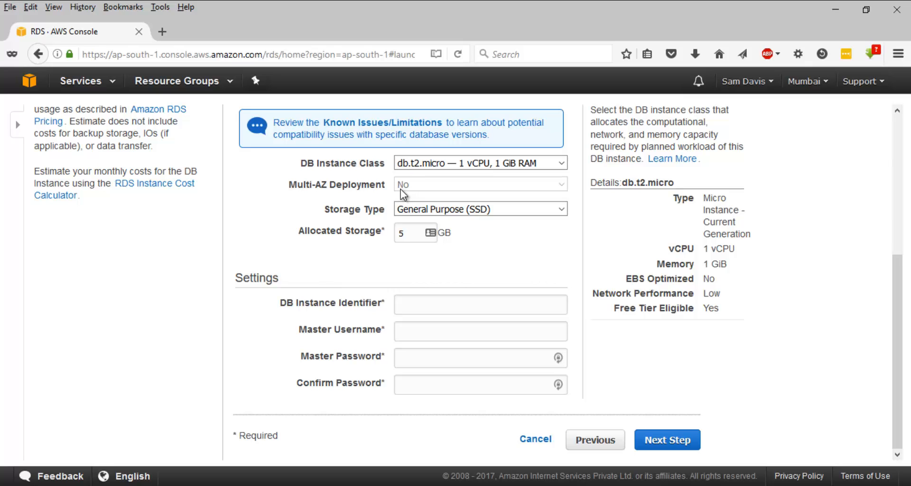
mouse_move(327, 196)
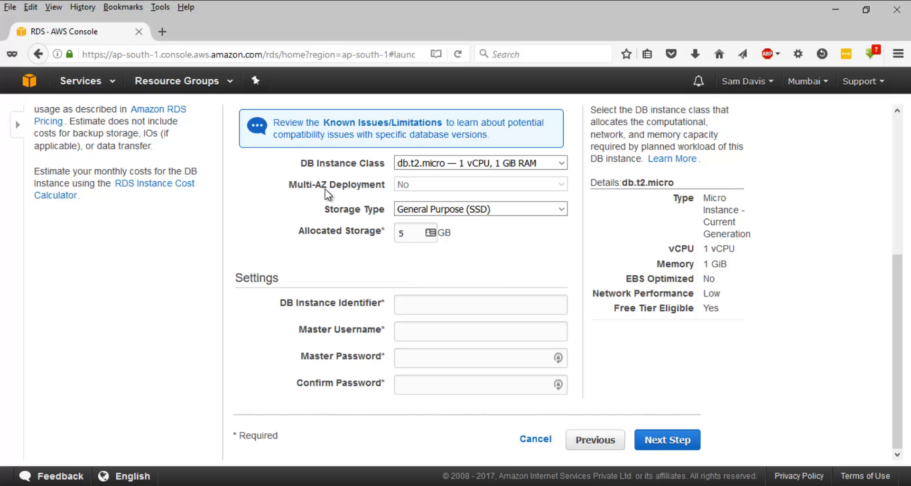
mouse_move(411, 186)
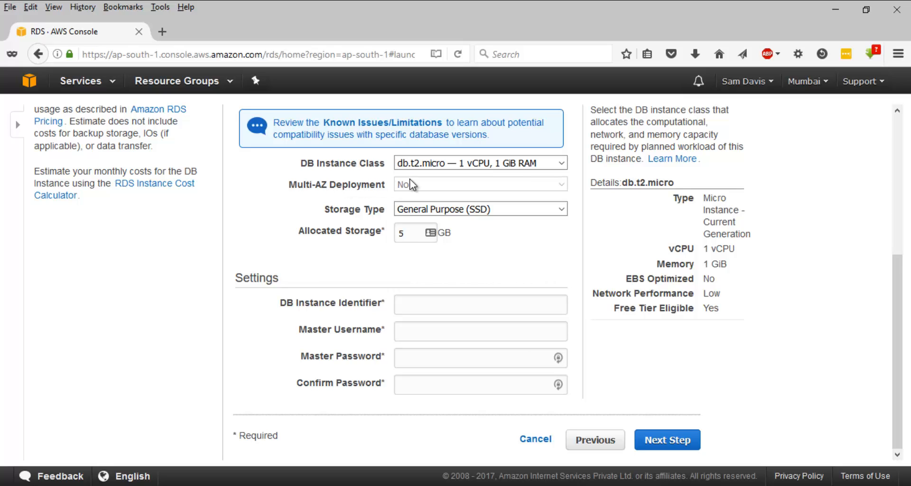
left_click(480, 209)
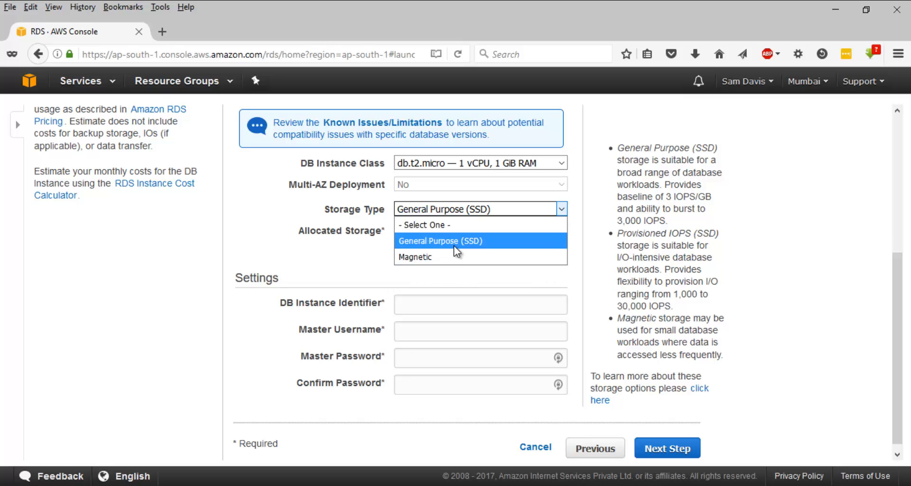
left_click(440, 240)
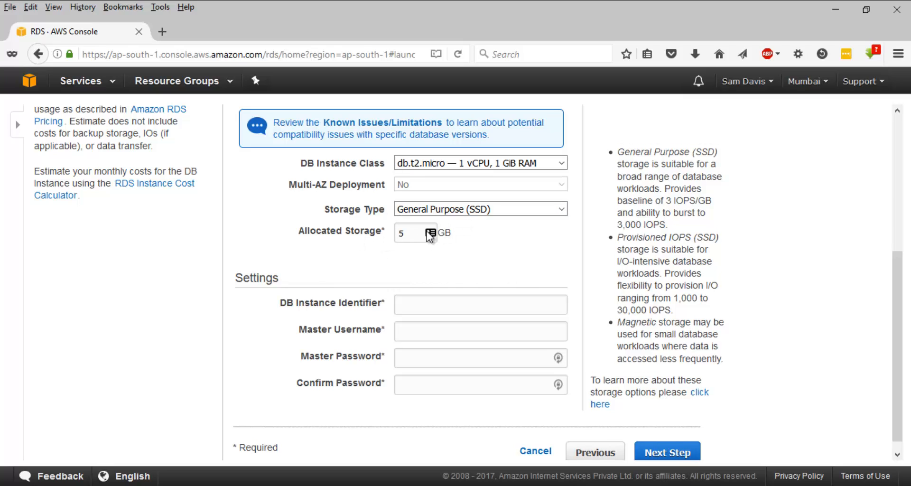
scroll("down", 3)
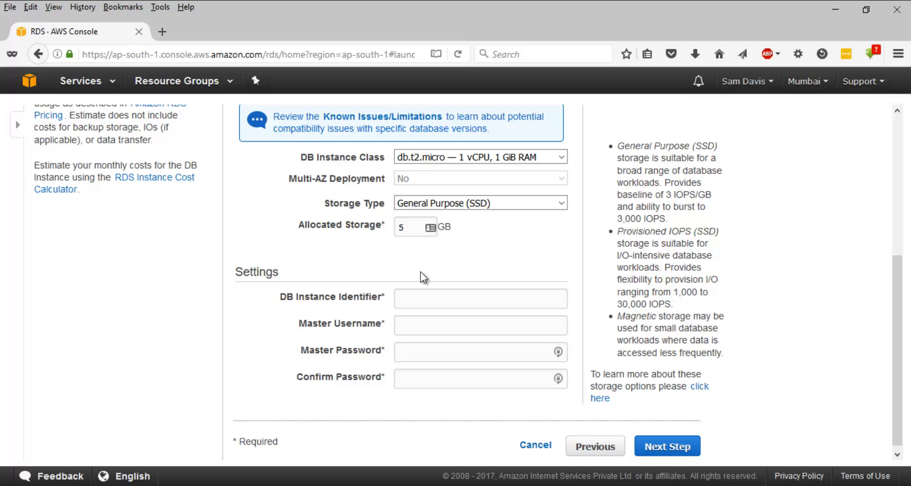
scroll("down", 3)
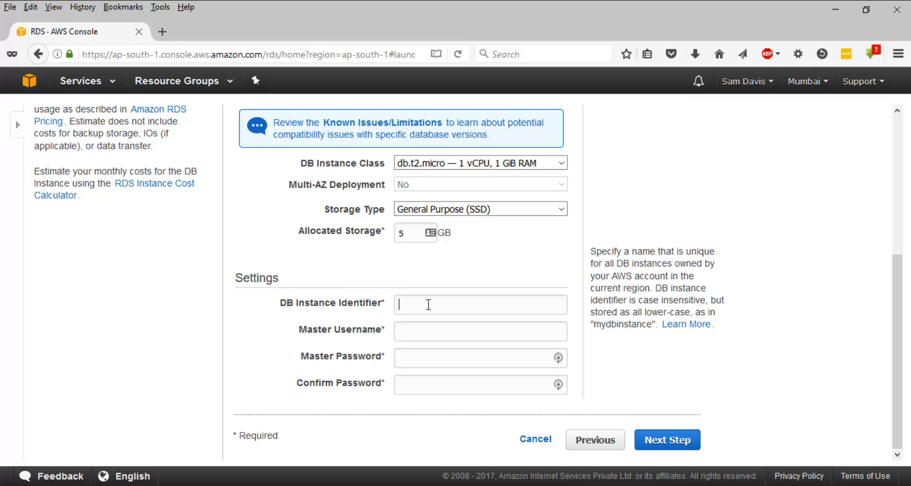
Enter 'samthecloudguy' as the DB instance identifier.
type("sam")
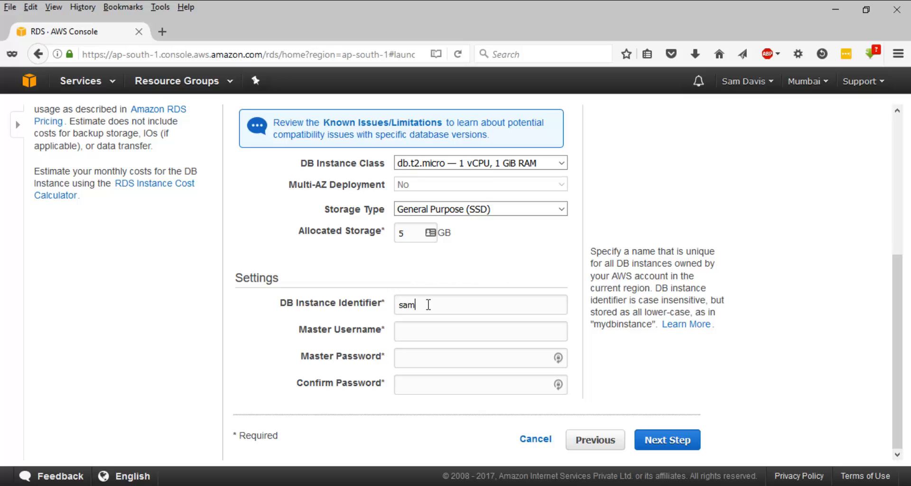
type("thecloud")
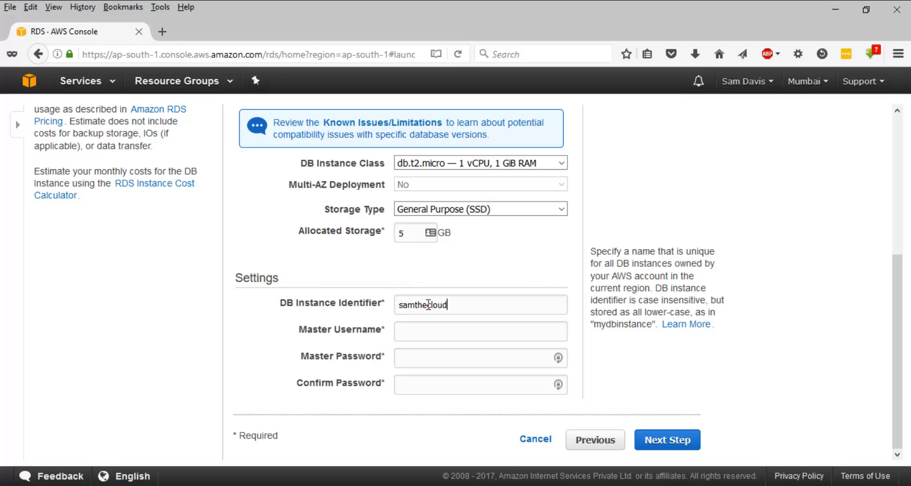
type("guy")
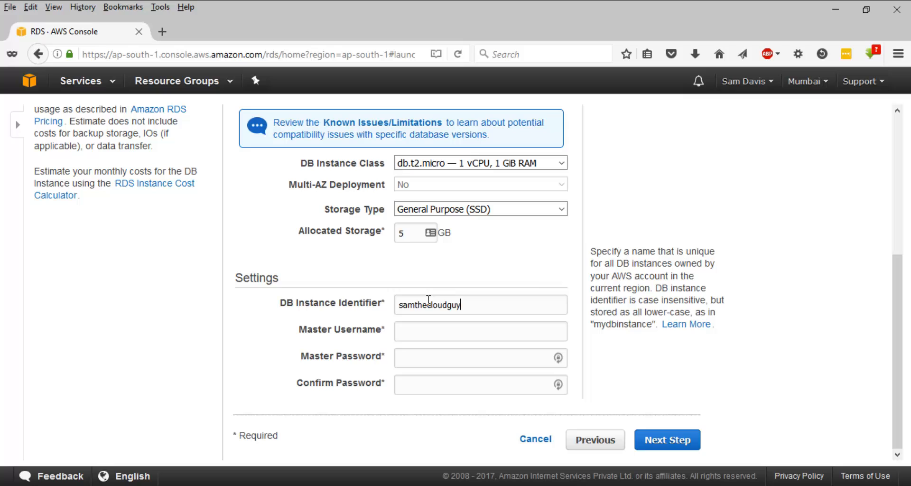
double_click(429, 305)
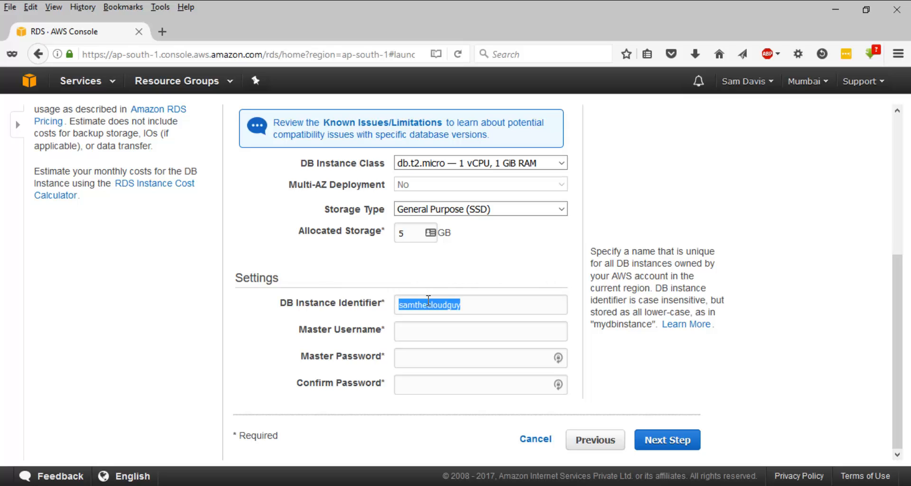
left_click(480, 332)
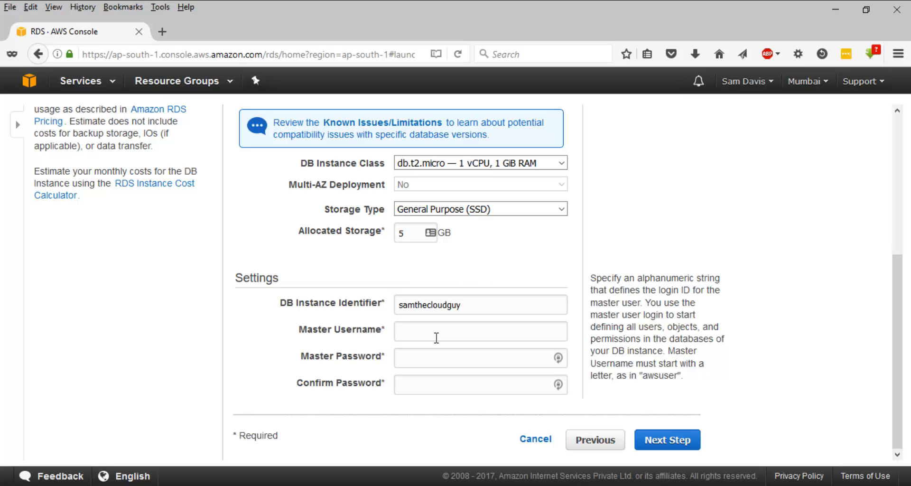
Set master username 'samthecloudguy' with its password and continue to advanced settings.
left_click(480, 331)
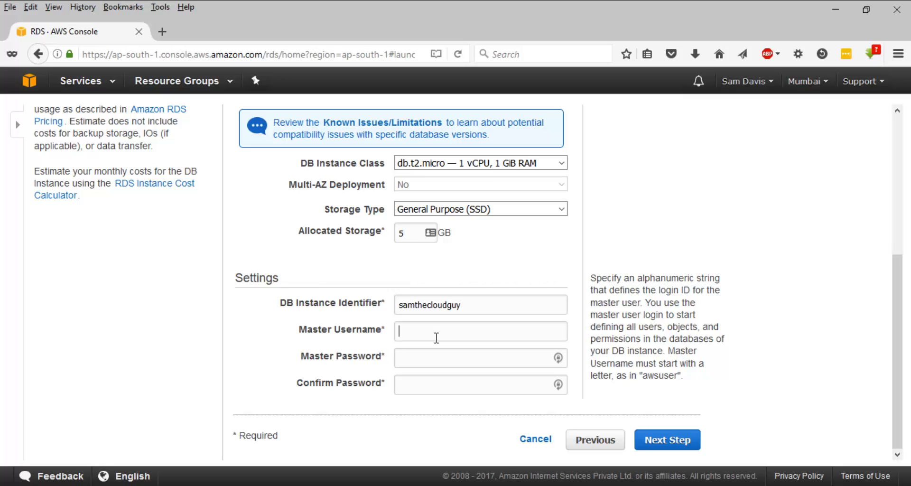
type("samthecloudguy")
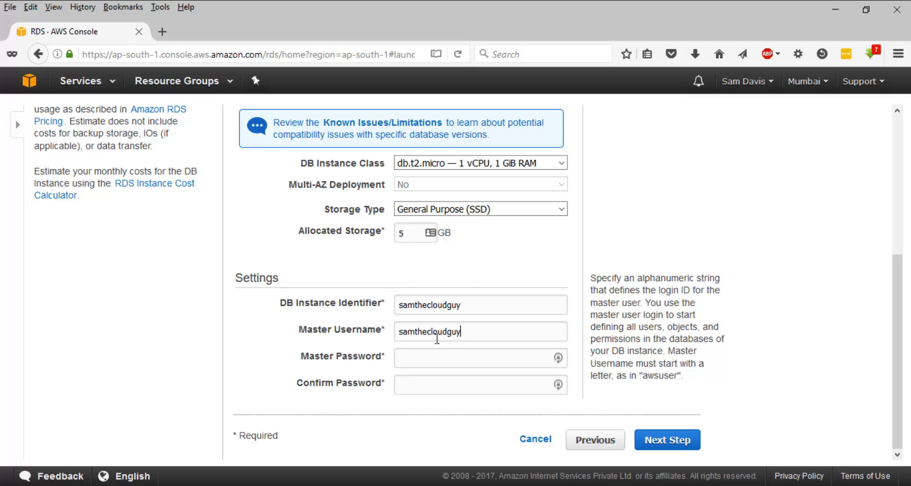
left_click(481, 358)
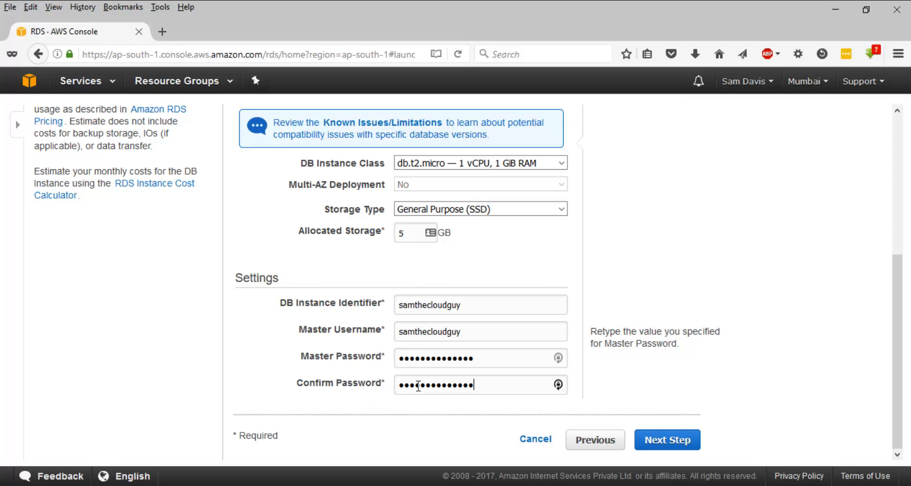
left_click(666, 440)
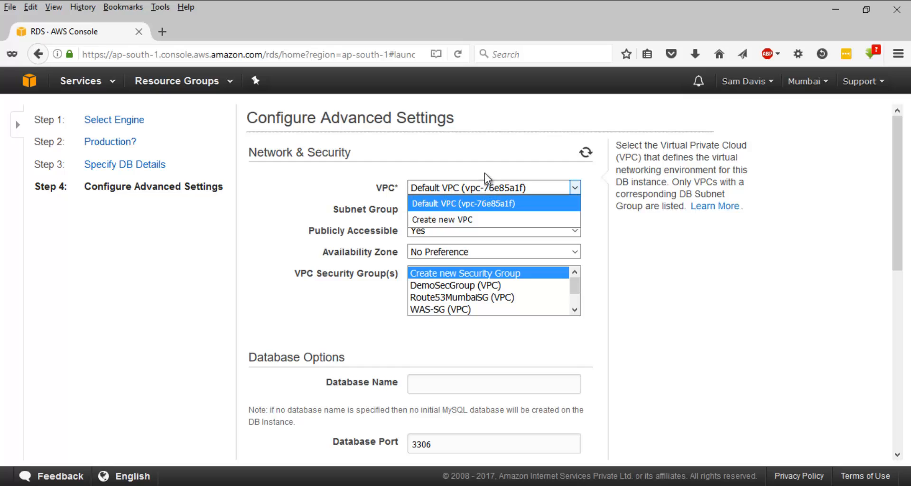
Keep Default VPC, default subnet group and Publicly Accessible Yes; review Availability Zone choices.
left_click(463, 204)
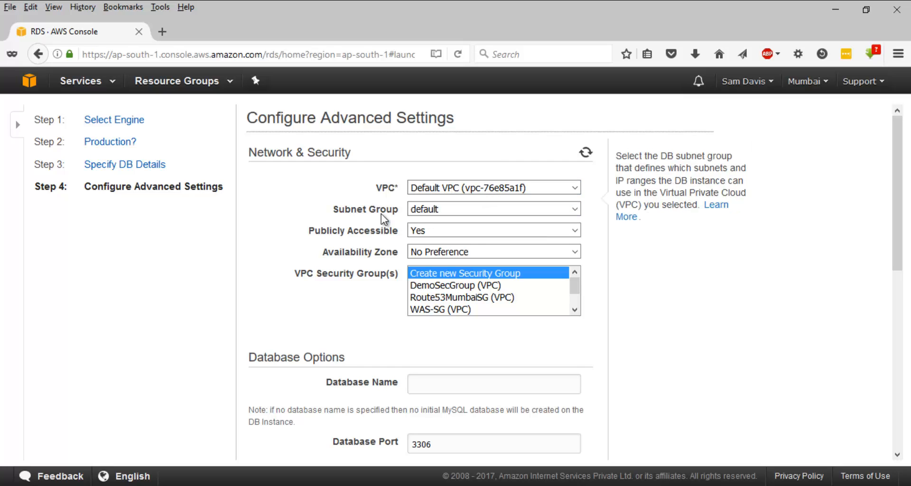
left_click(494, 209)
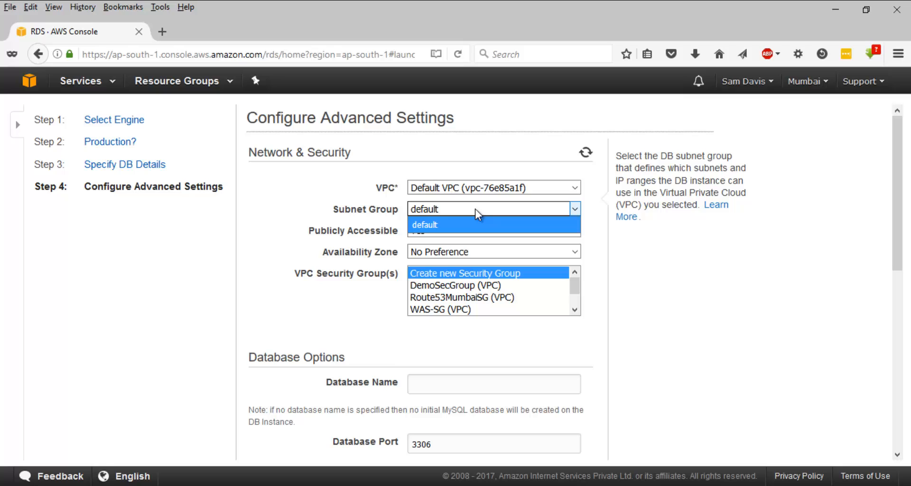
left_click(424, 225)
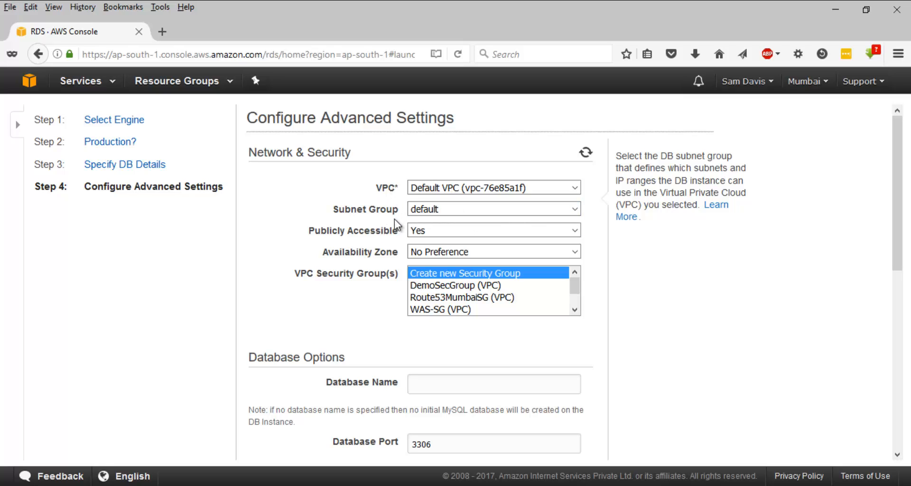
left_click(493, 230)
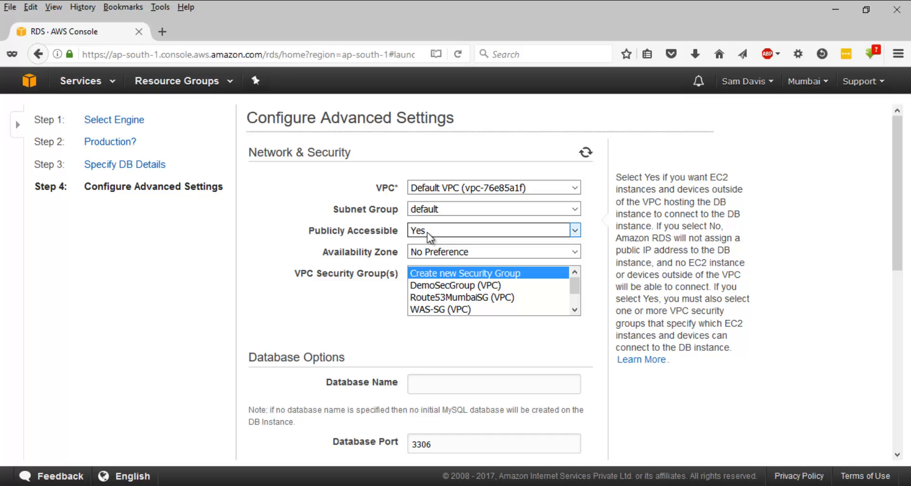
left_click(492, 230)
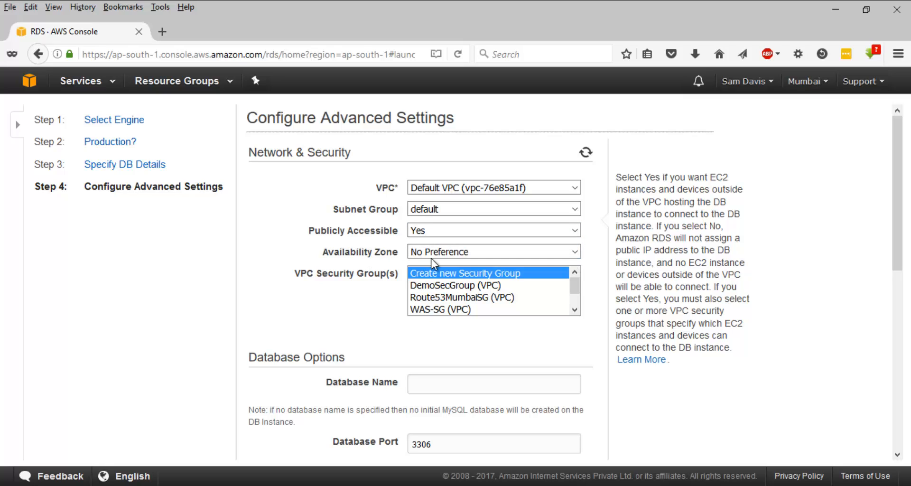
left_click(493, 251)
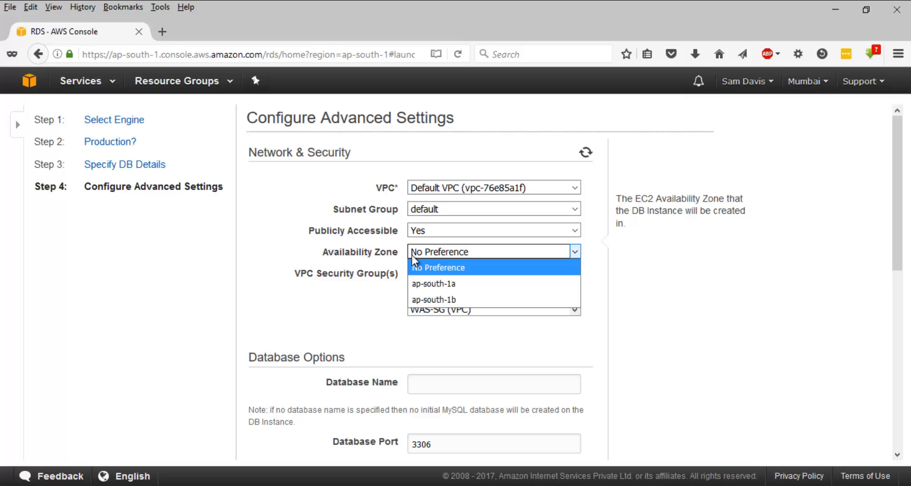
mouse_move(414, 263)
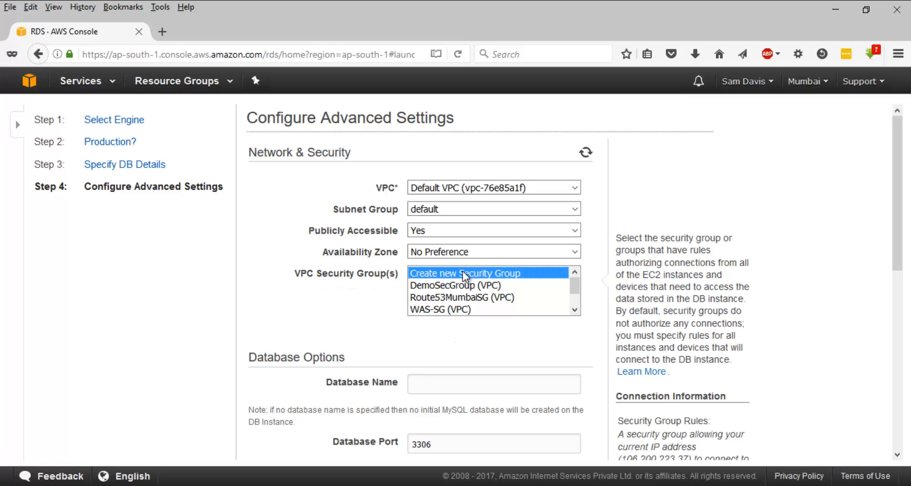
Name the database 'samthecloudguy', leaving port 3306 and the default parameter and option groups.
scroll("down", 3)
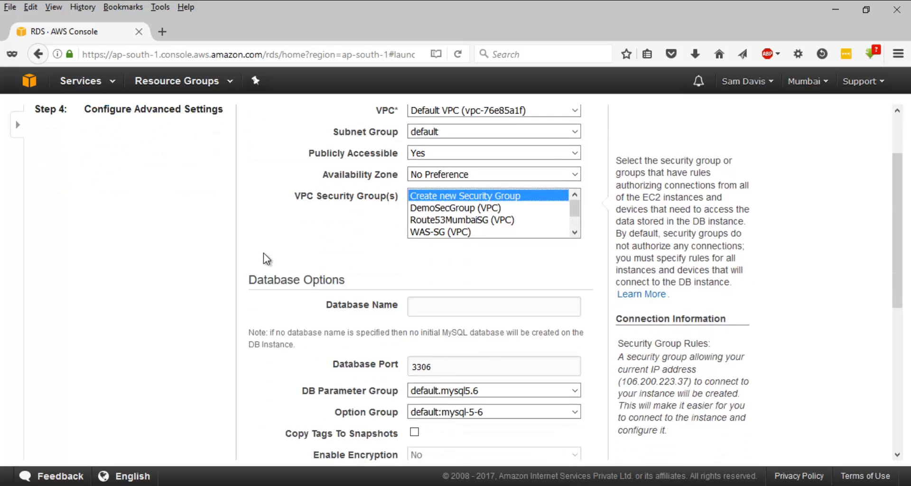
scroll("down", 3)
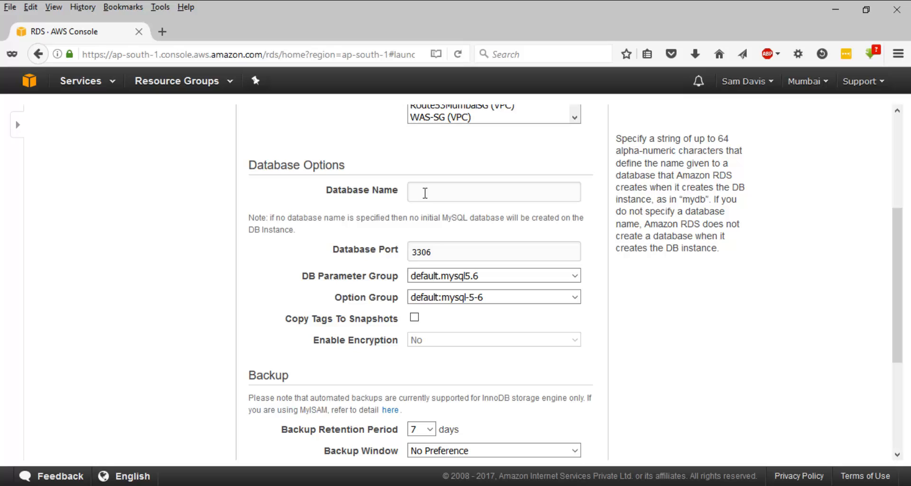
type("samthecloudguy")
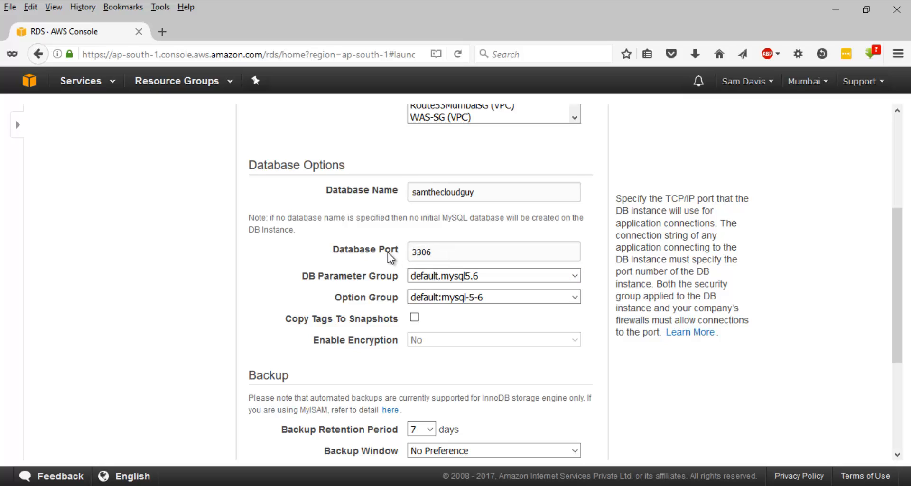
scroll("down", 3)
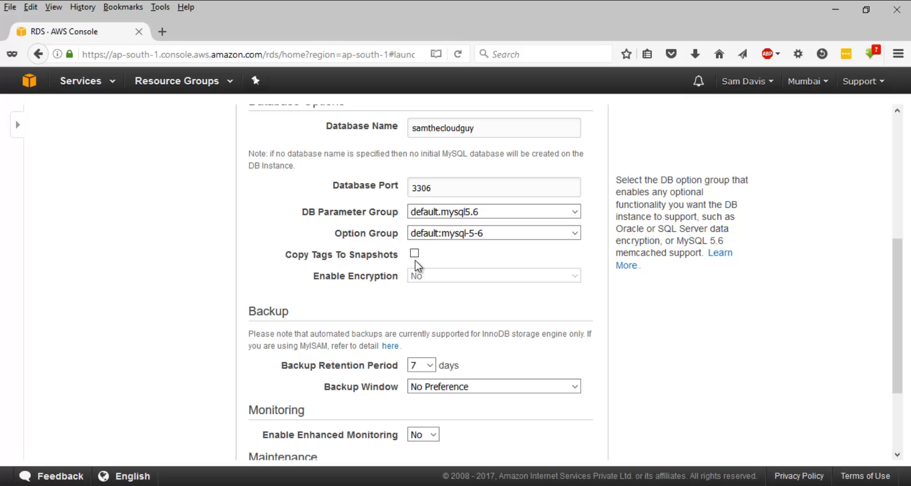
Keep 7-day backup retention, Enhanced Monitoring No and Auto Minor Version Upgrade Yes.
scroll("down", 3)
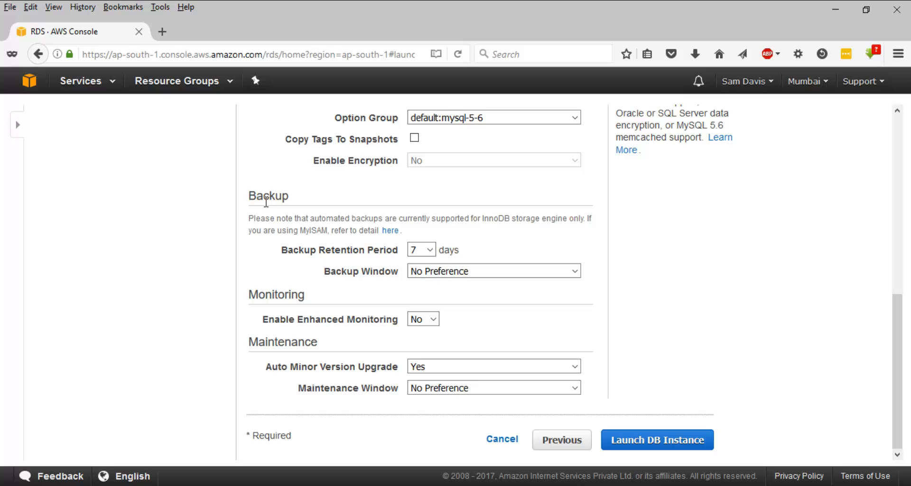
mouse_move(293, 251)
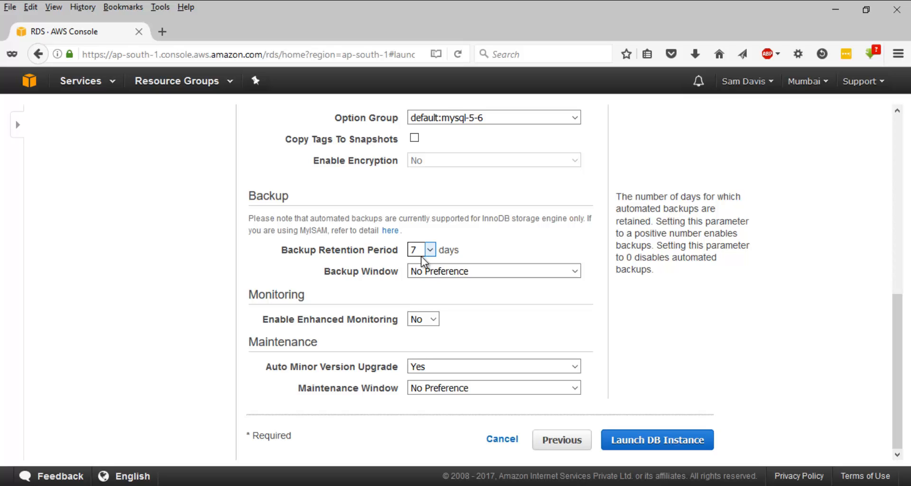
left_click(493, 271)
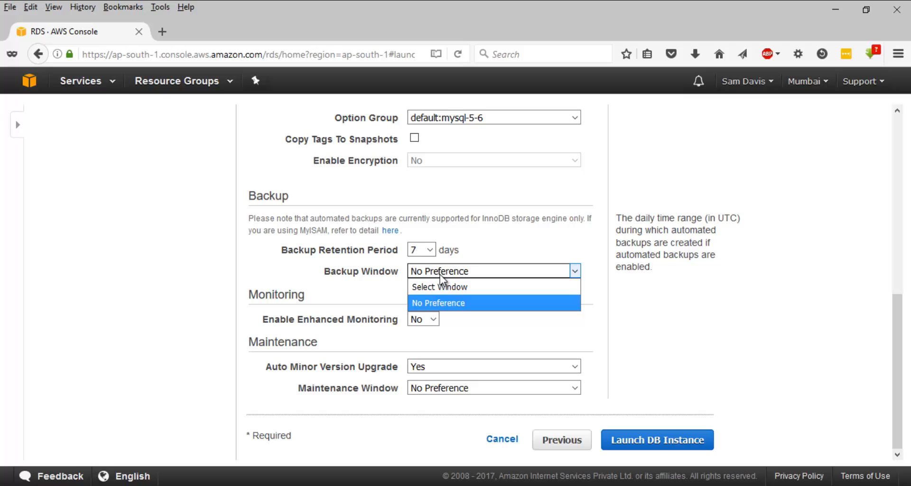
mouse_move(440, 286)
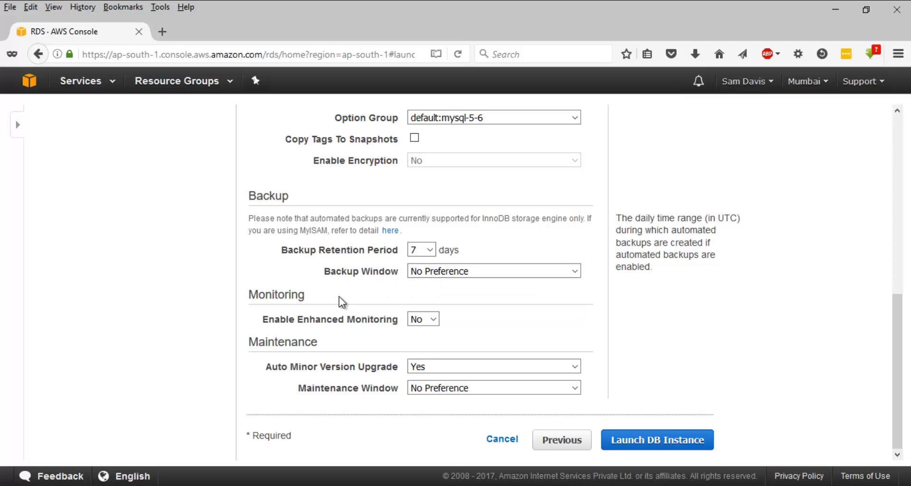
mouse_move(422, 334)
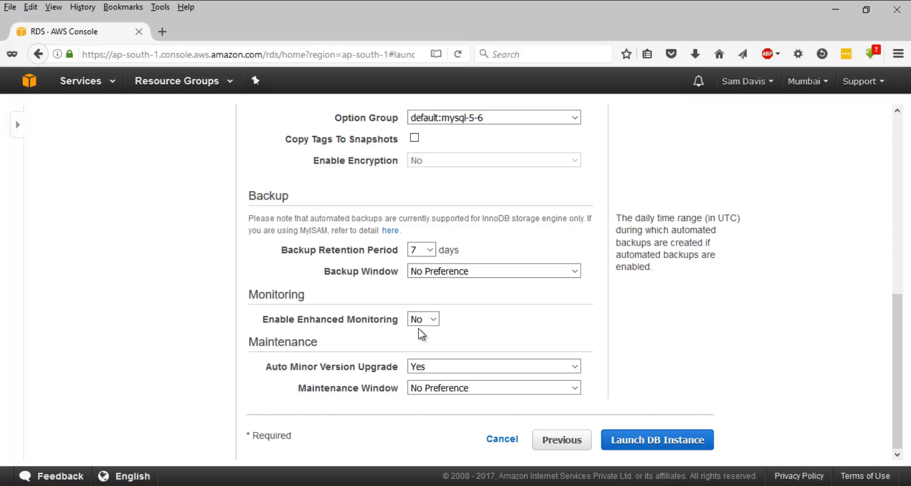
left_click(422, 319)
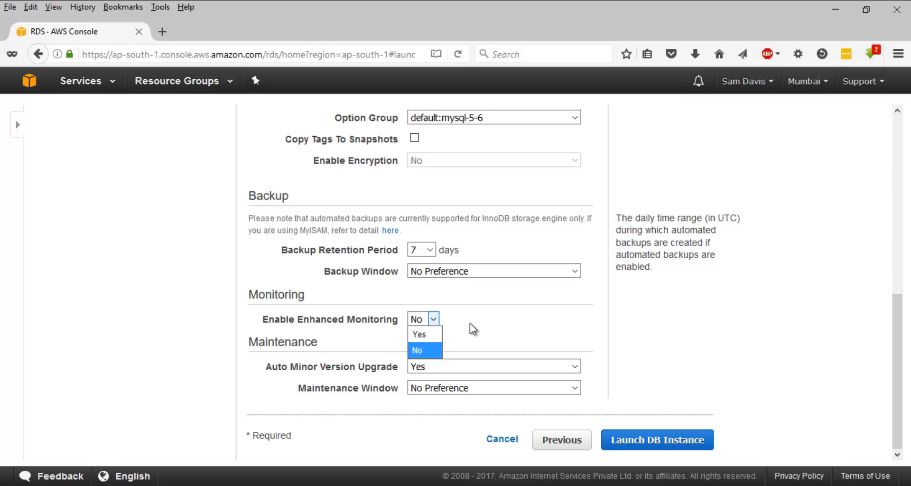
left_click(417, 350)
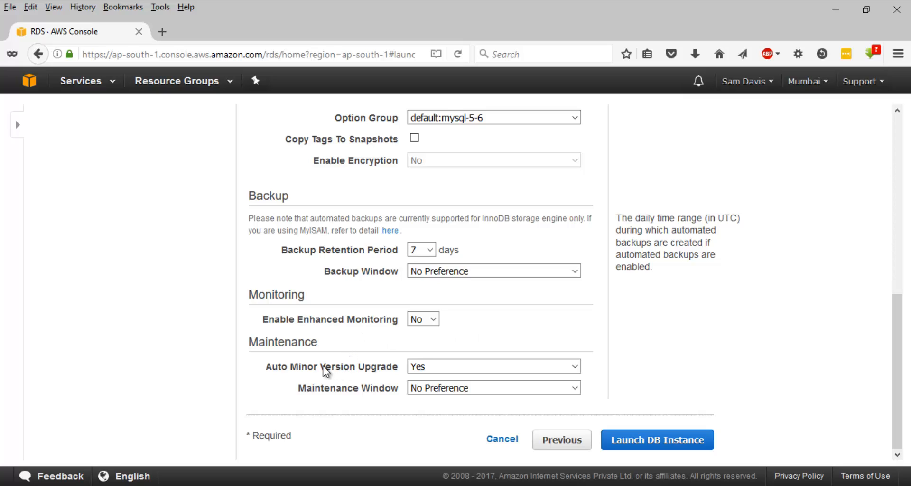
mouse_move(362, 376)
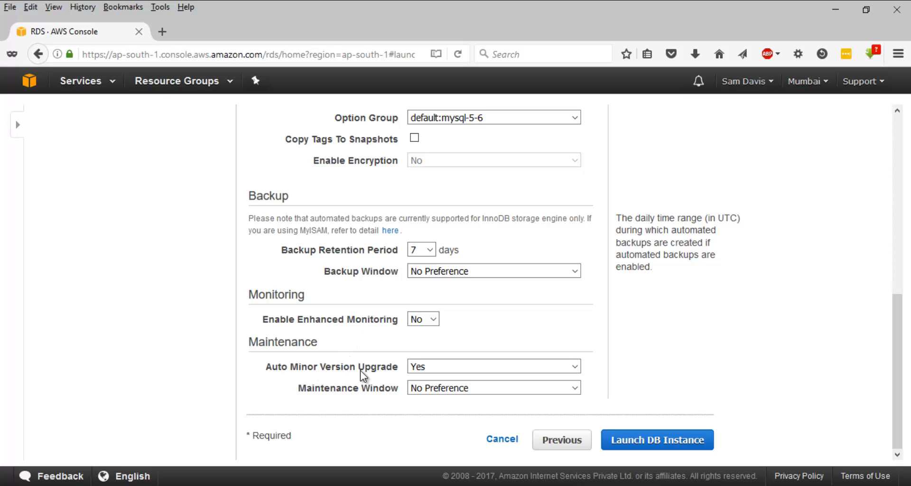
left_click(492, 365)
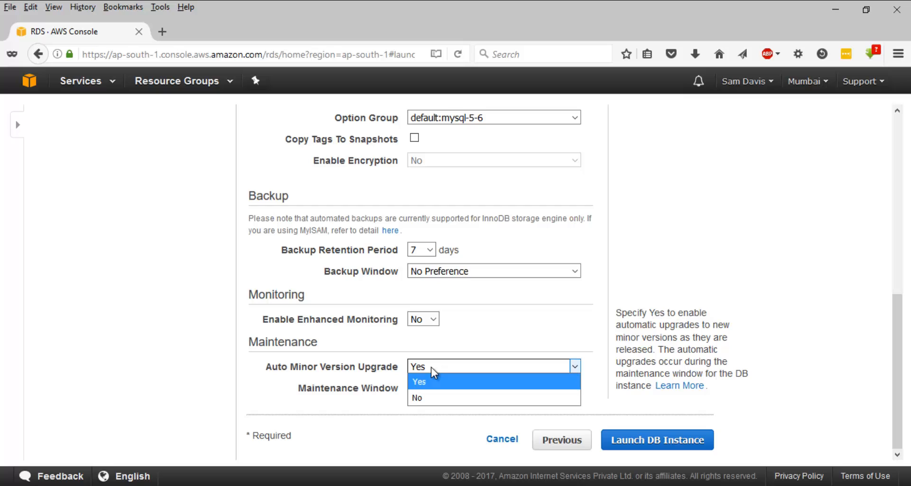
left_click(492, 388)
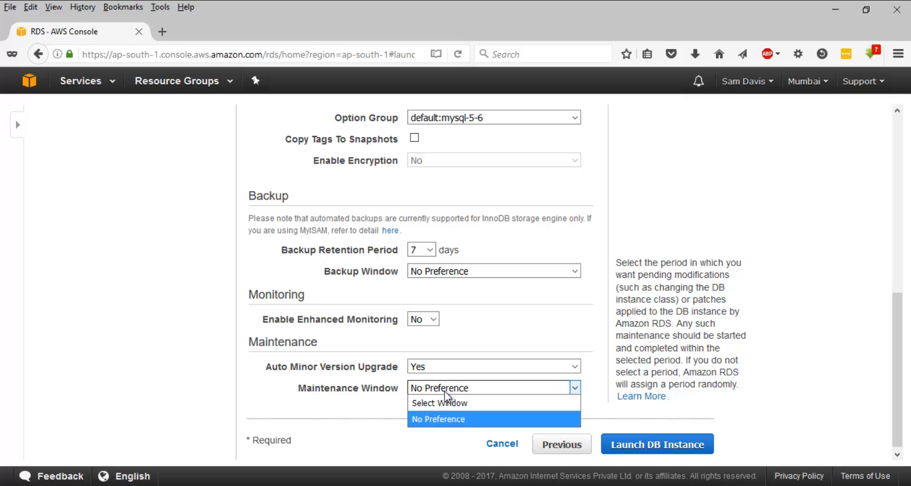
mouse_move(143, 353)
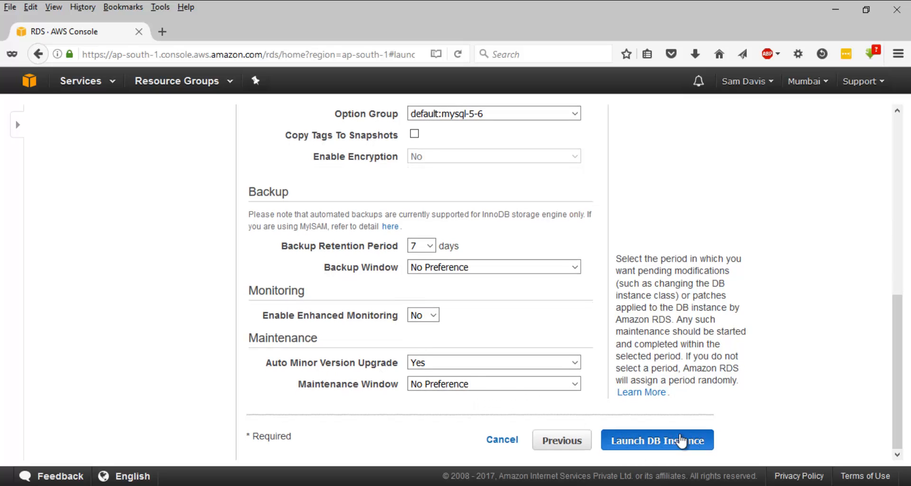
Launch the DB instance and view it in the instances list with status creating.
left_click(658, 440)
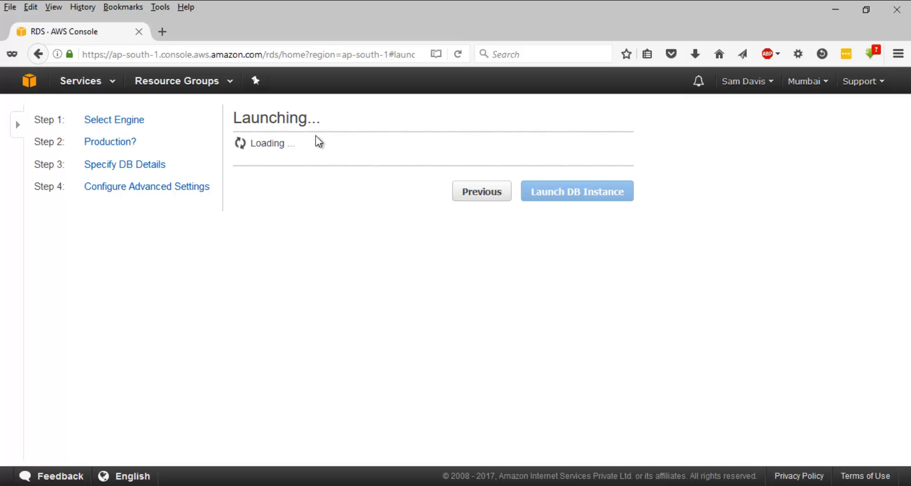
left_click(577, 191)
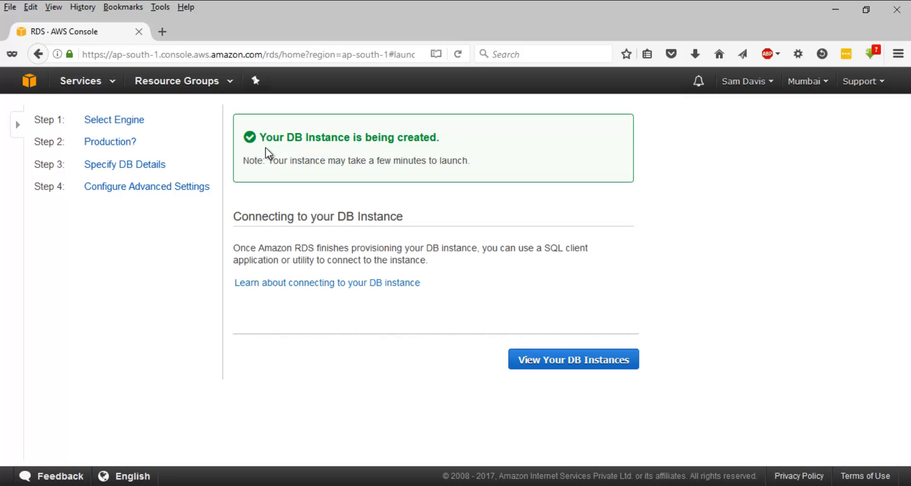
left_click_drag(270, 137, 494, 161)
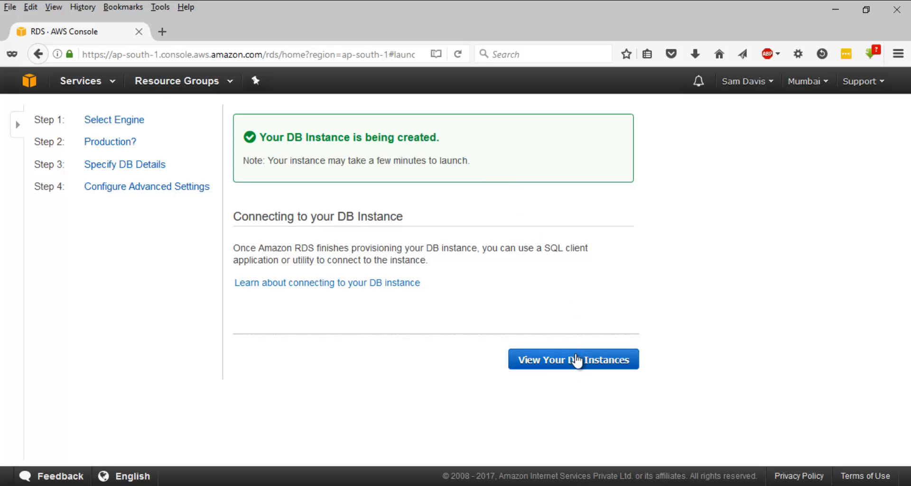
left_click(573, 359)
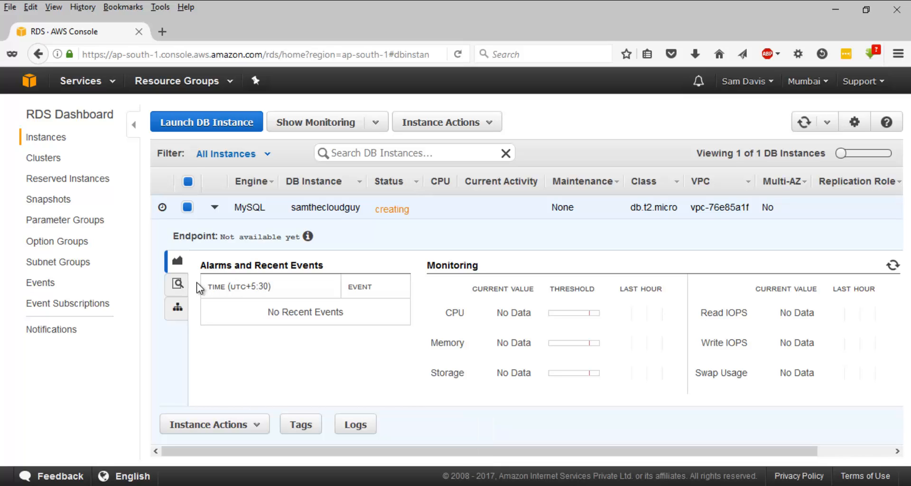
Review samthecloudguy's configuration: MySQL 5.6.27, db.t2.micro, 5 GB, zone ap-south-1b.
left_click(177, 285)
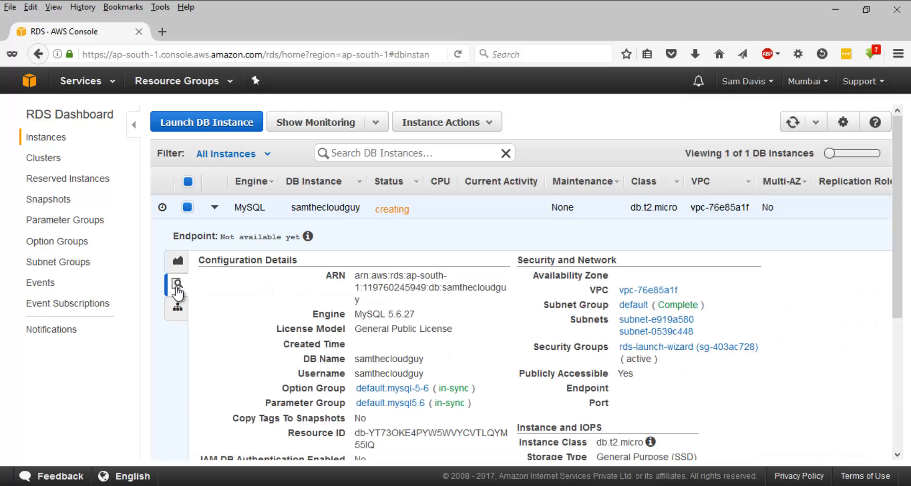
mouse_move(378, 292)
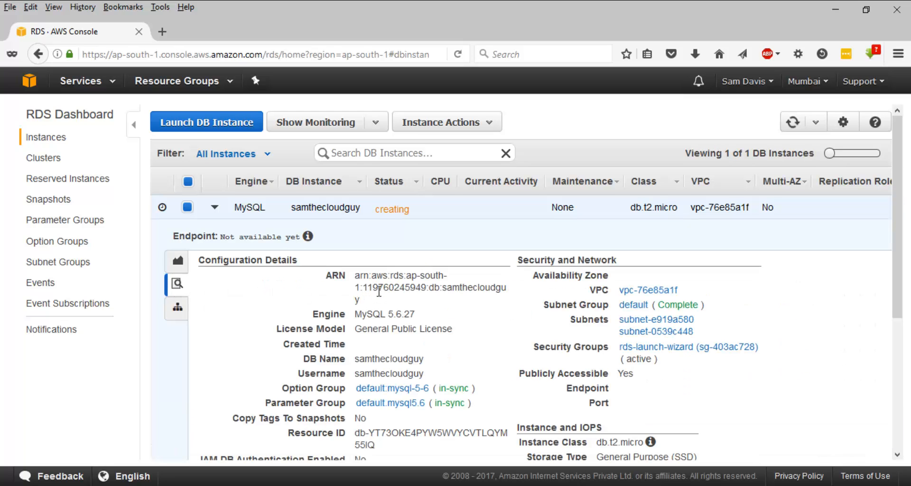
scroll("down", 3)
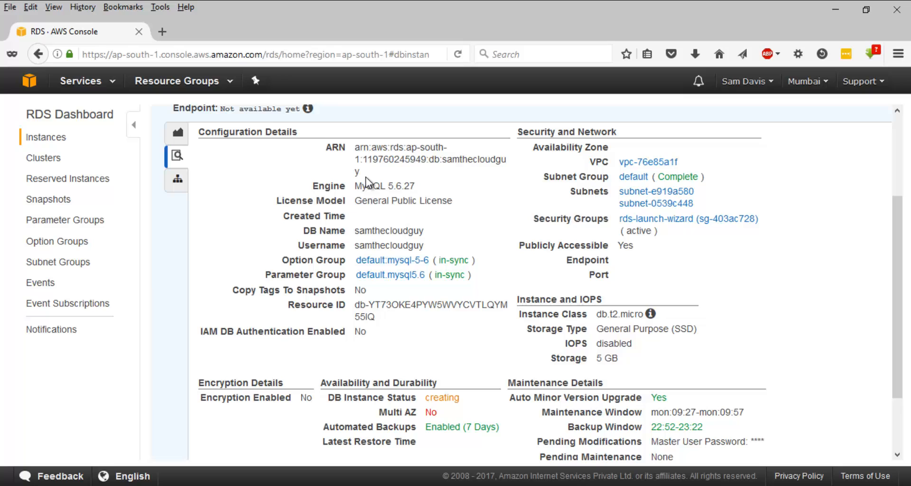
mouse_move(367, 347)
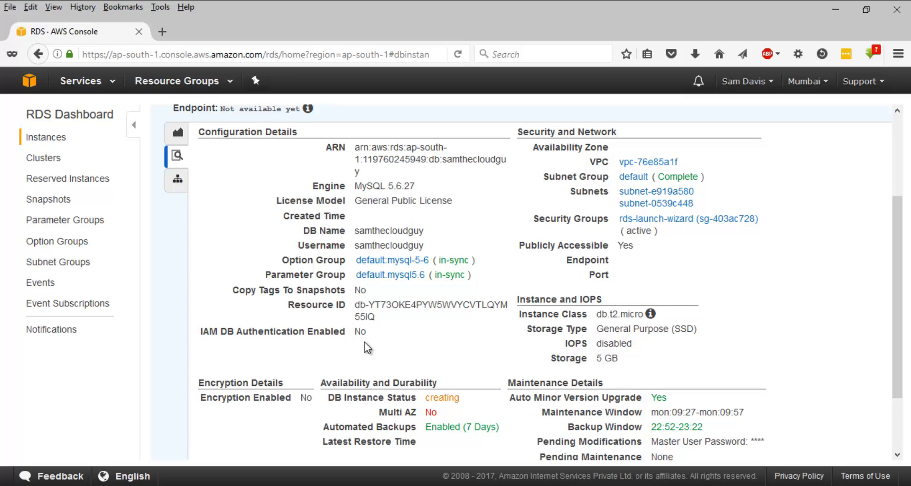
mouse_move(367, 232)
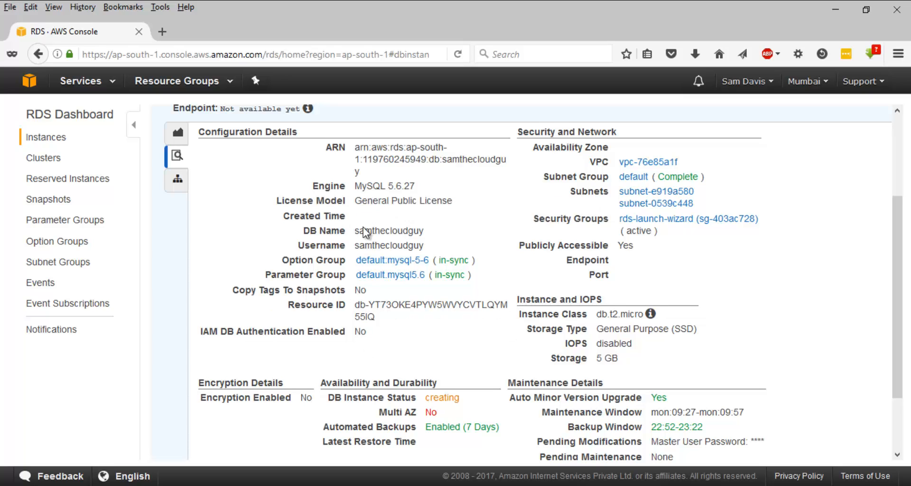
mouse_move(363, 165)
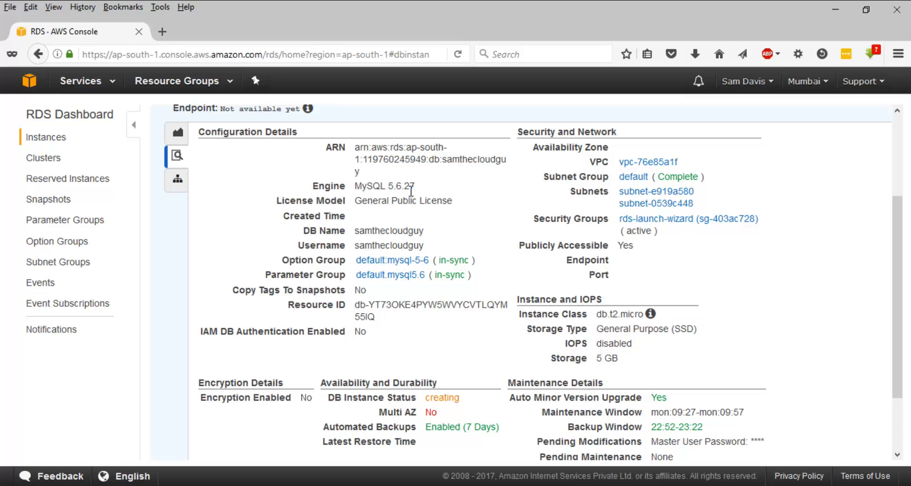
mouse_move(415, 192)
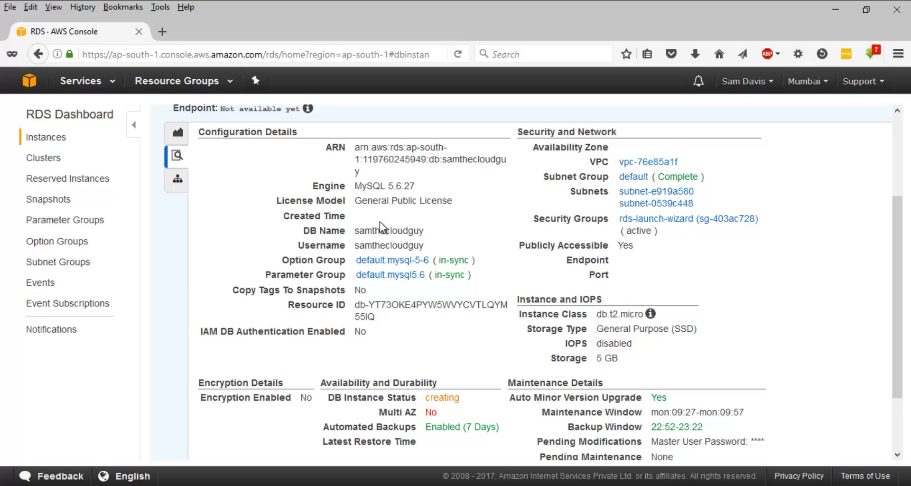
mouse_move(448, 291)
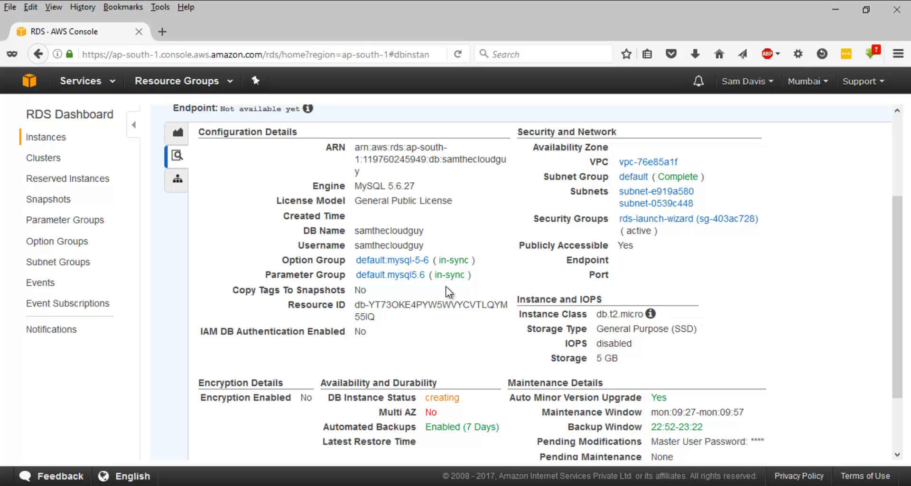
mouse_move(445, 351)
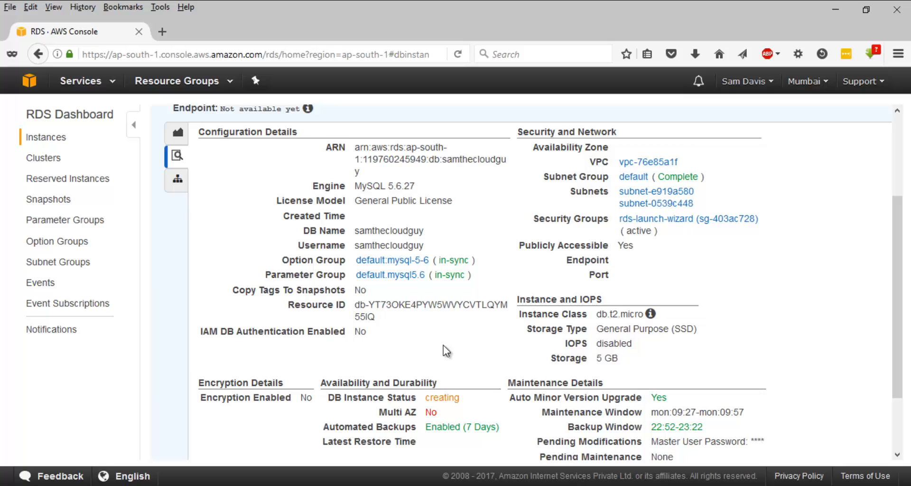
scroll("down", 3)
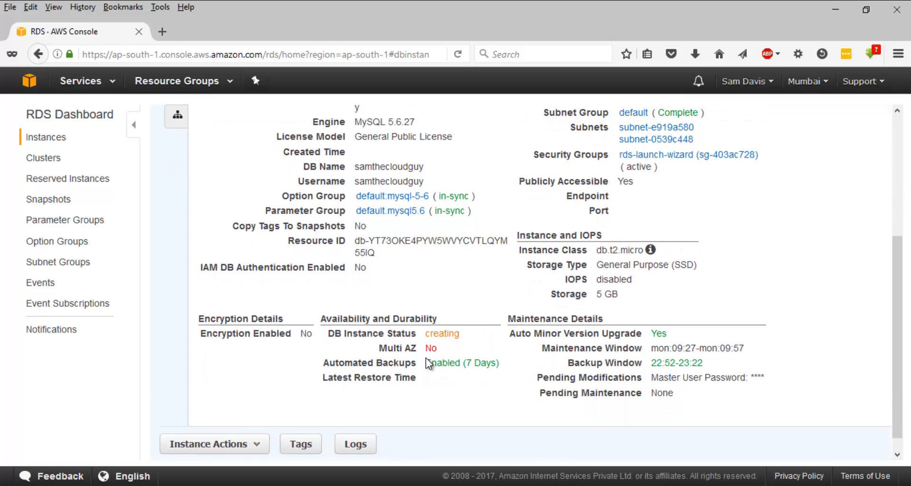
scroll("down", 3)
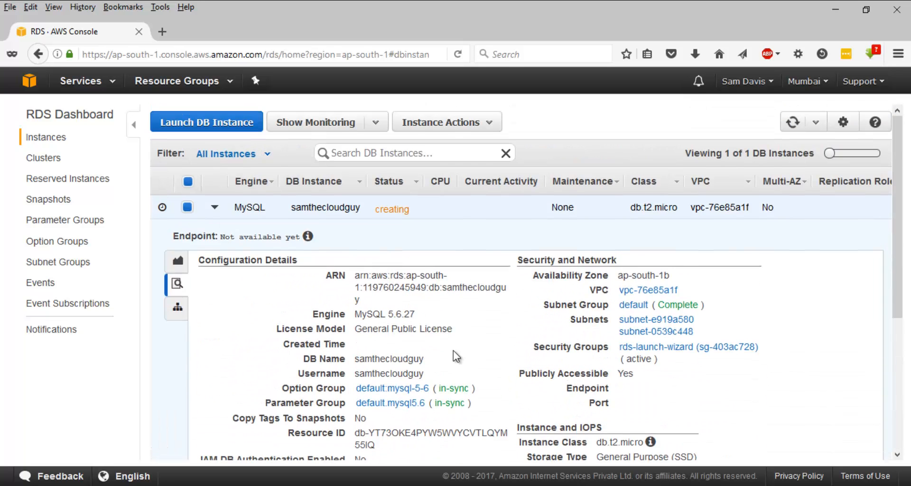
scroll("down", 3)
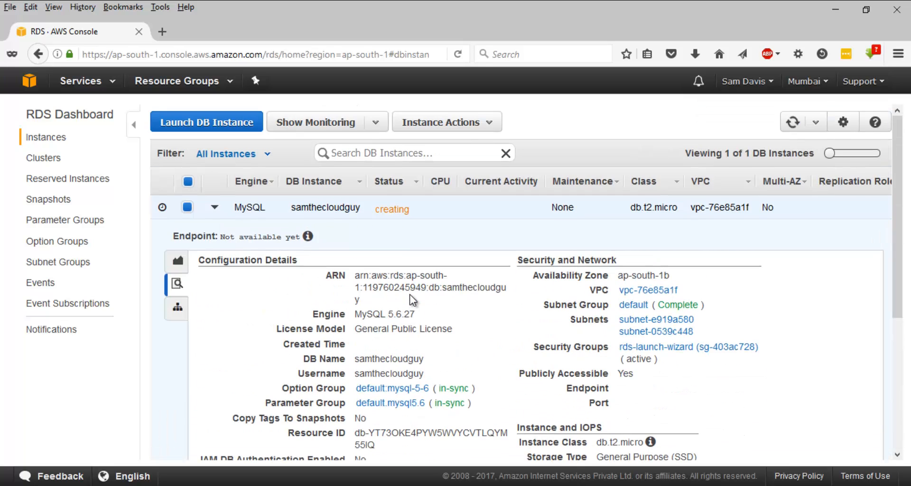
mouse_move(220, 236)
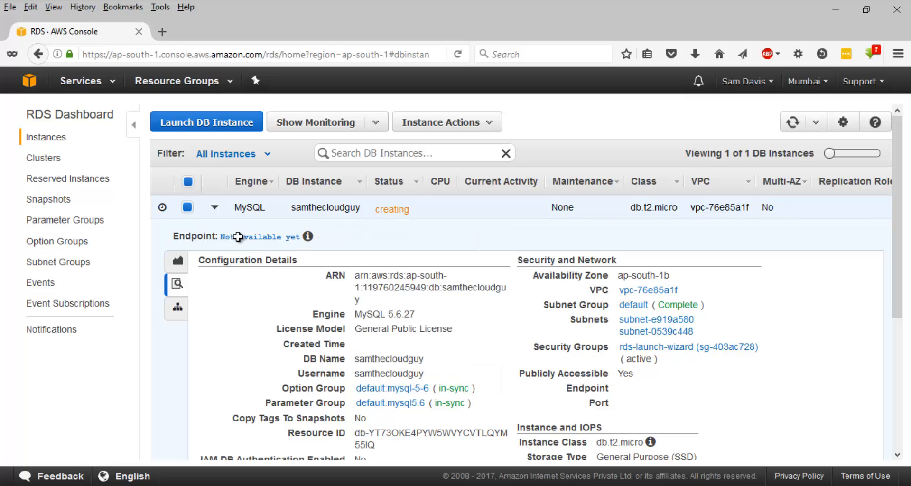
mouse_move(308, 235)
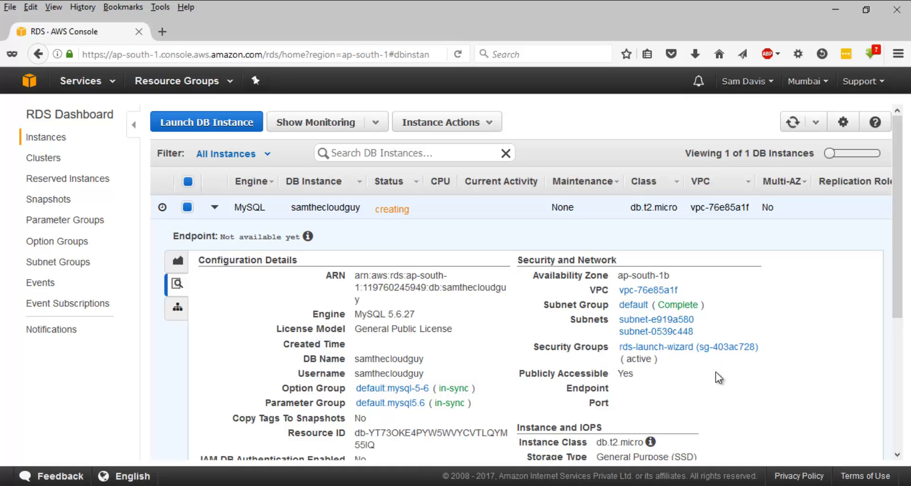
mouse_move(709, 364)
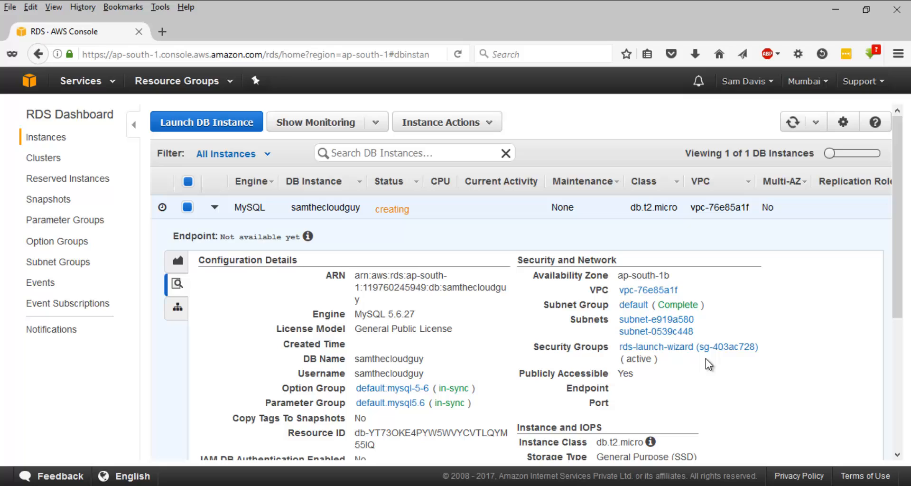
mouse_move(706, 364)
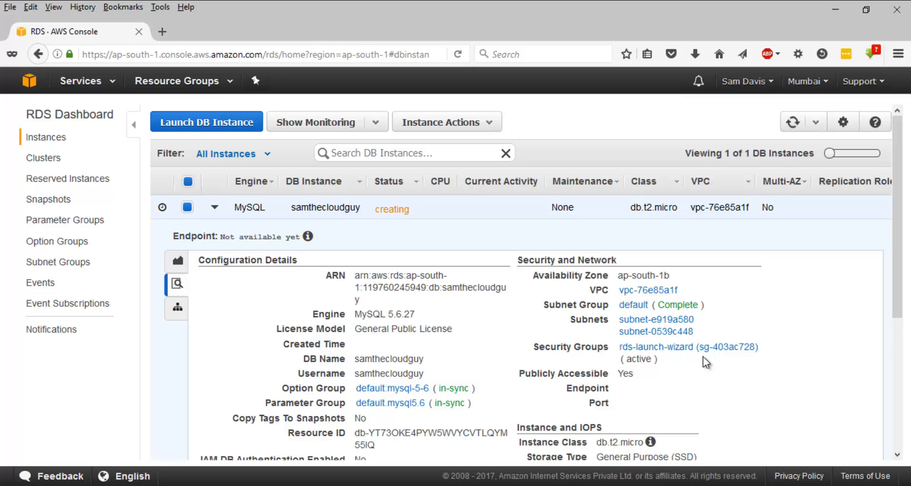
mouse_move(339, 301)
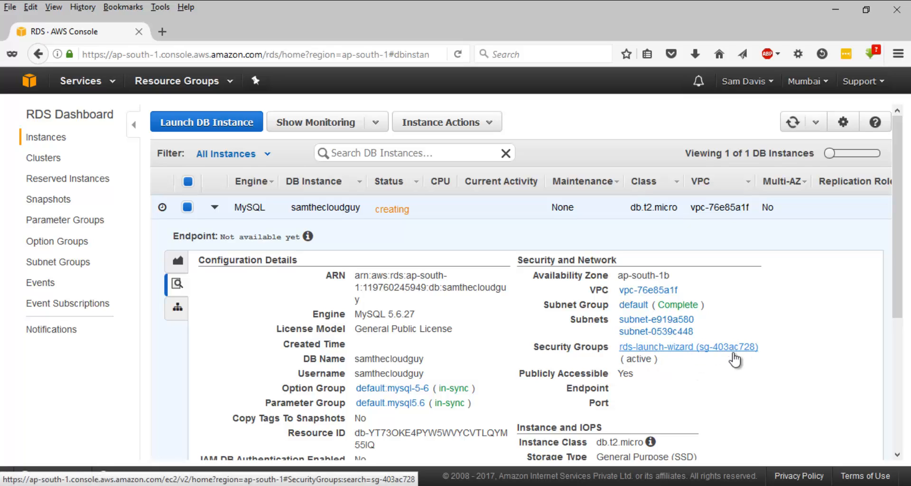
mouse_move(728, 359)
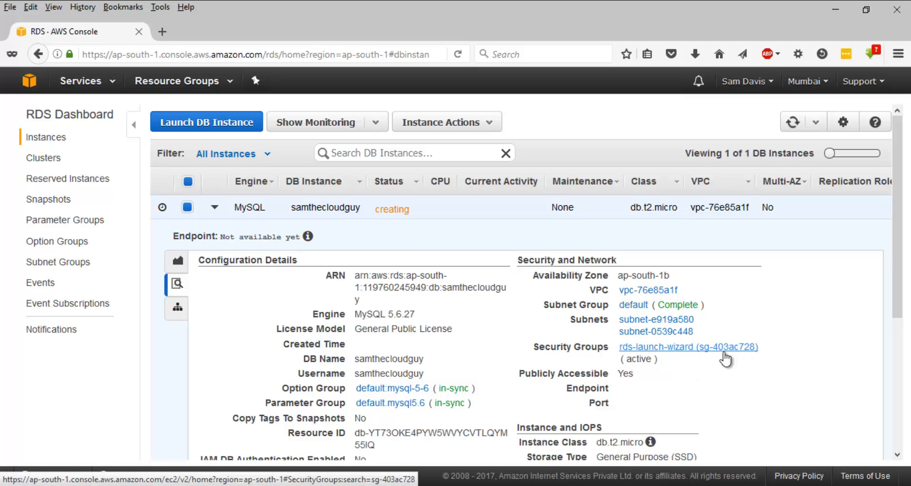
mouse_move(651, 355)
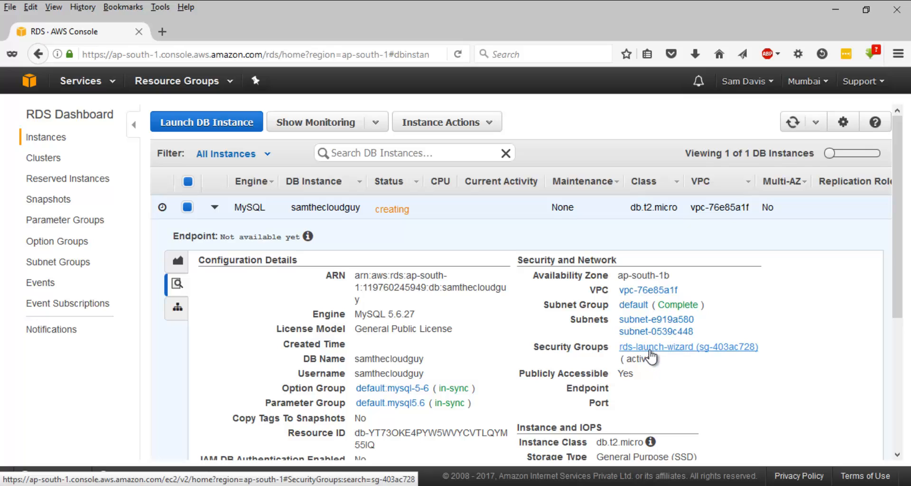
Open the rds-launch-wizard (sg-403ac728) security group in the EC2 console.
left_click(687, 347)
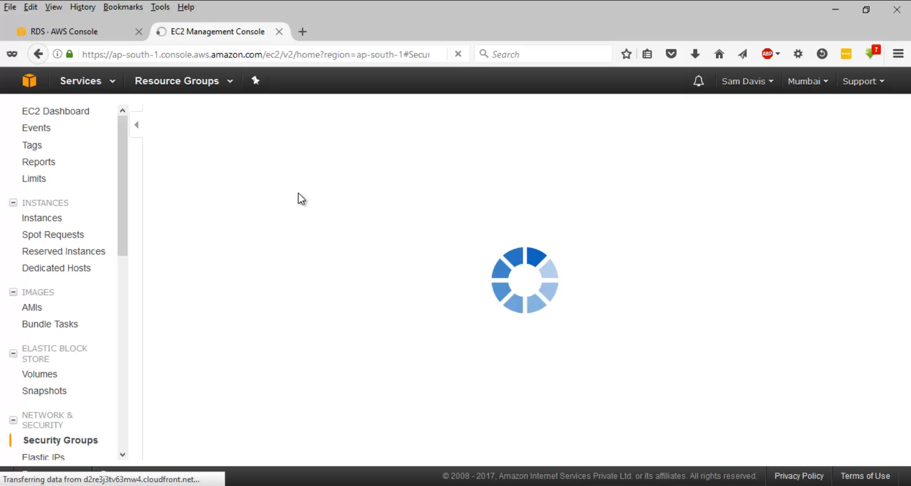
Review the rds-launch-wizard group's outbound rules and its inbound MySQL/Aurora rule on port 3306.
left_click(278, 197)
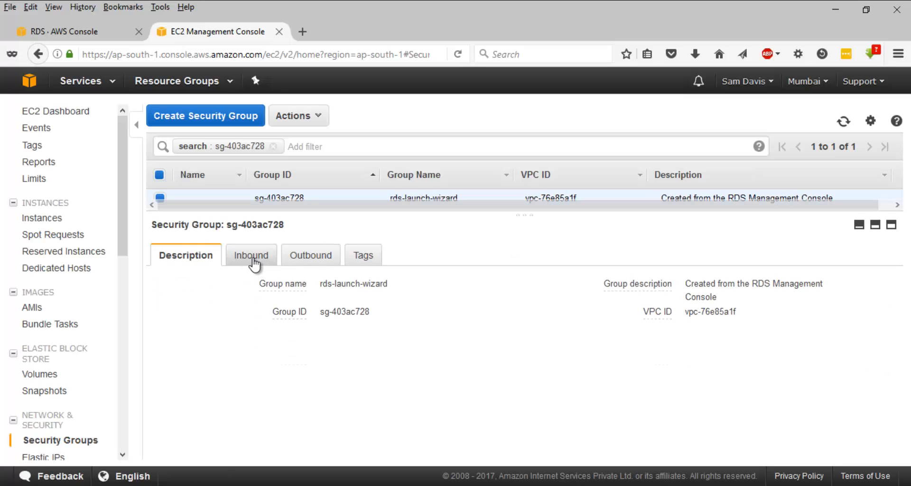
left_click(250, 254)
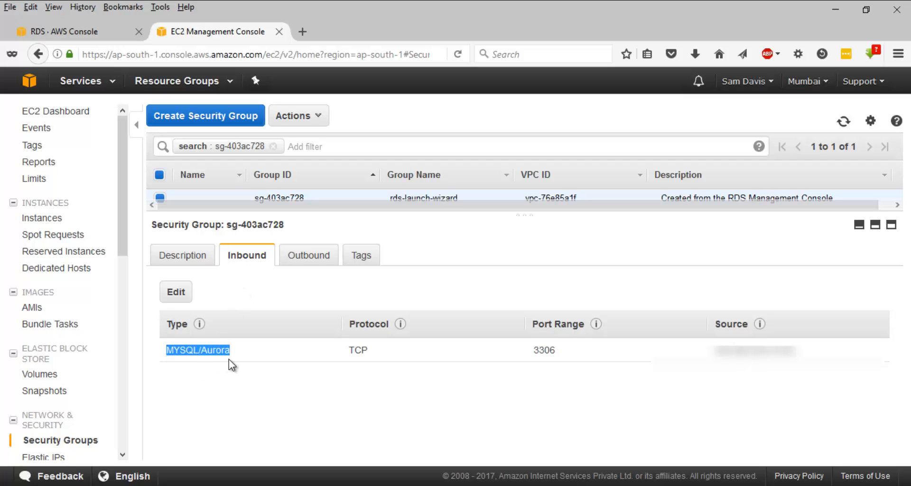
mouse_move(399, 345)
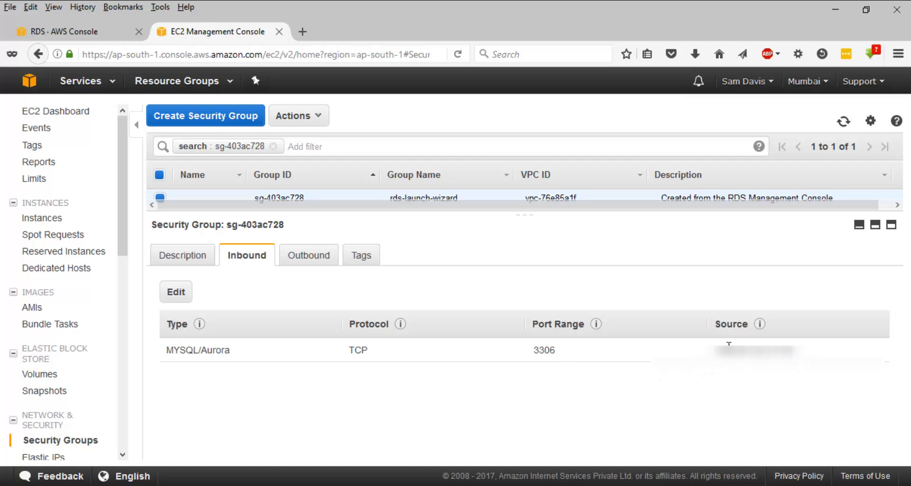
mouse_move(309, 256)
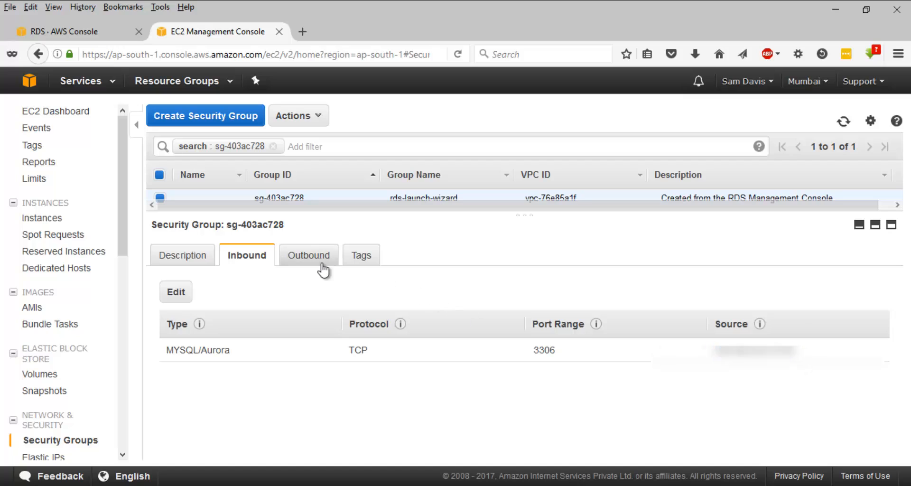
left_click(308, 254)
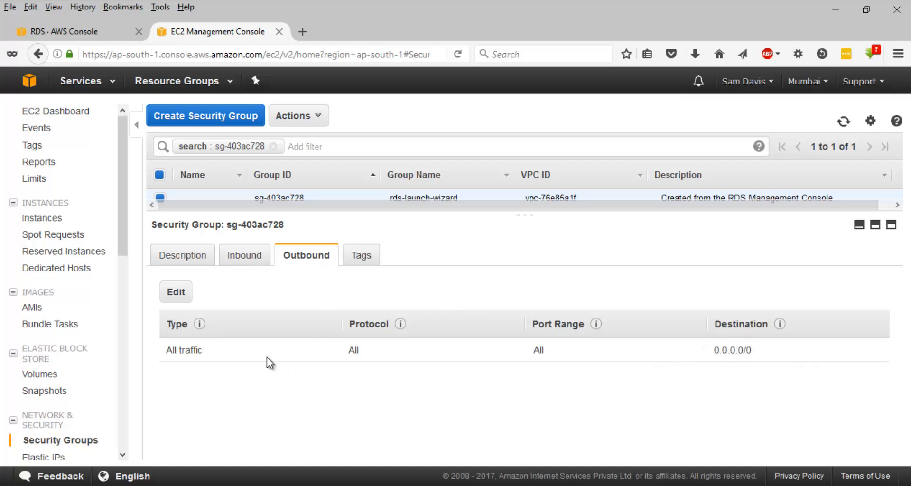
left_click(245, 255)
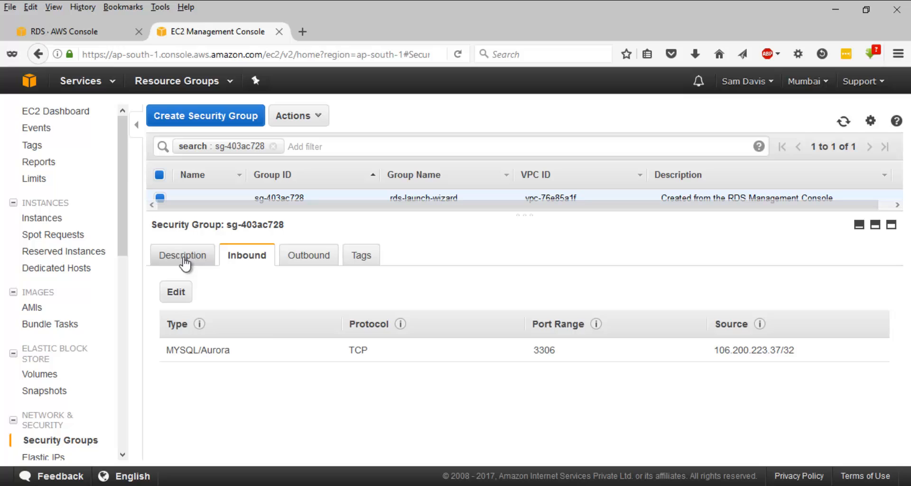
Select and copy the samthecloudguy instance's endpoint address from the RDS details page.
left_click(64, 31)
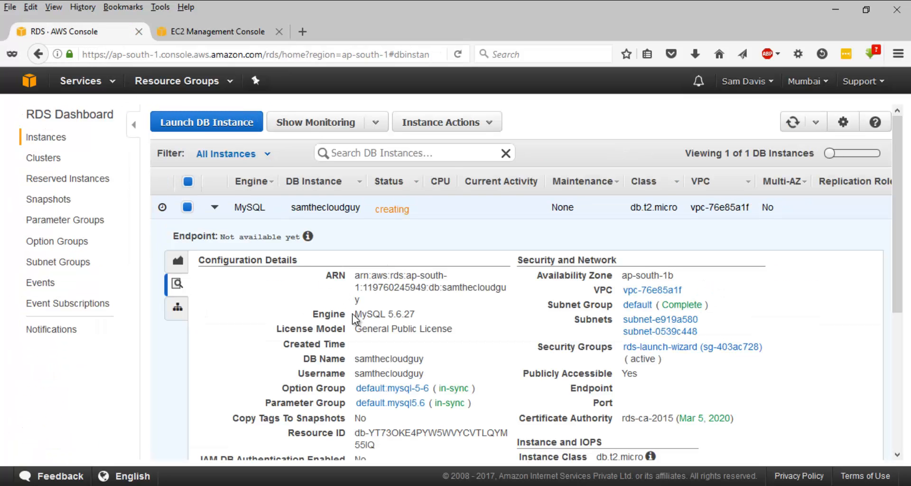
mouse_move(793, 122)
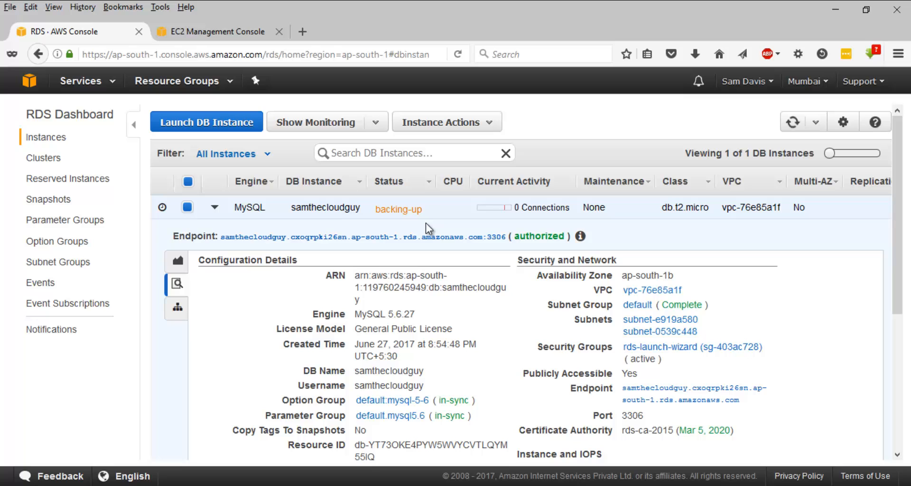
double_click(398, 209)
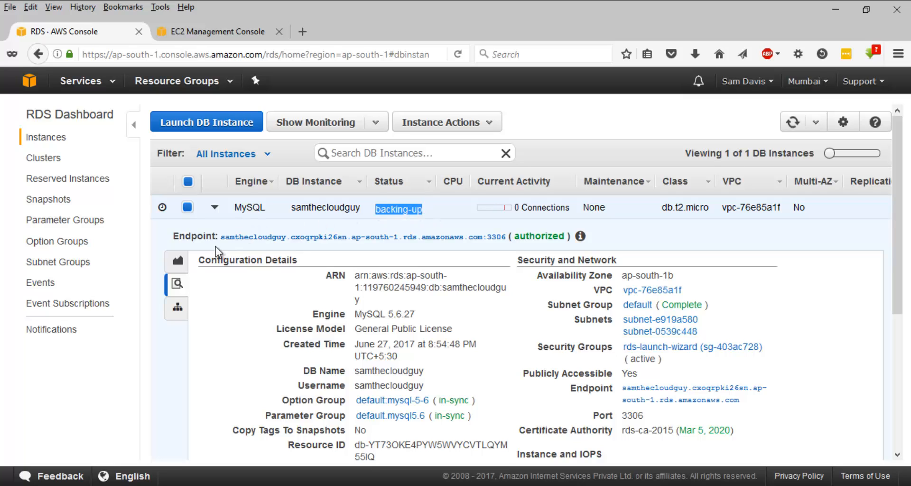
scroll("down", 3)
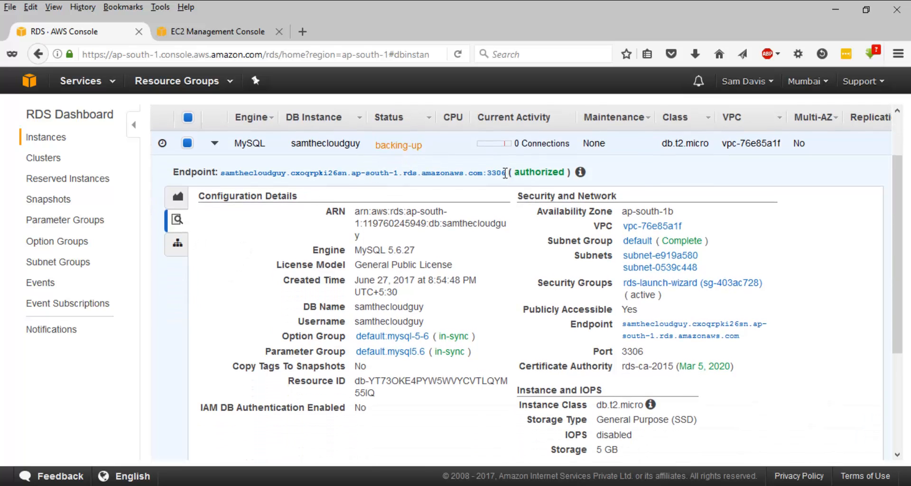
triple_click(360, 172)
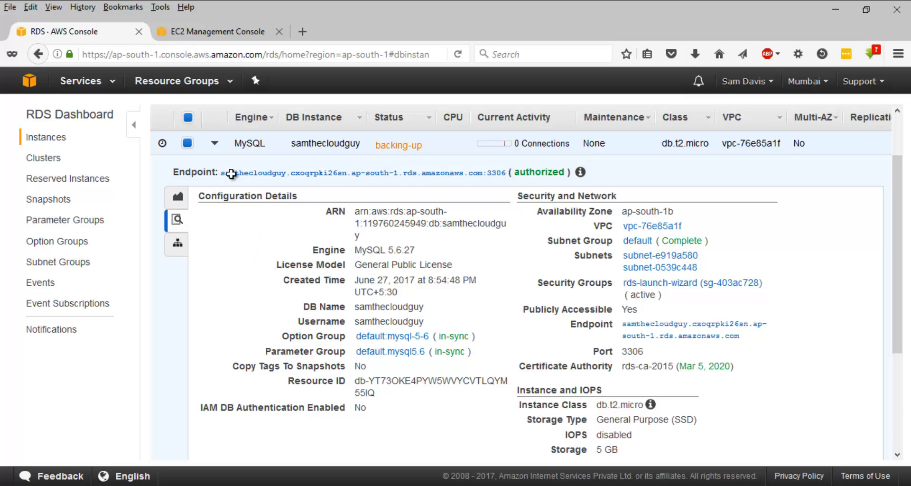
left_click_drag(223, 173, 505, 173)
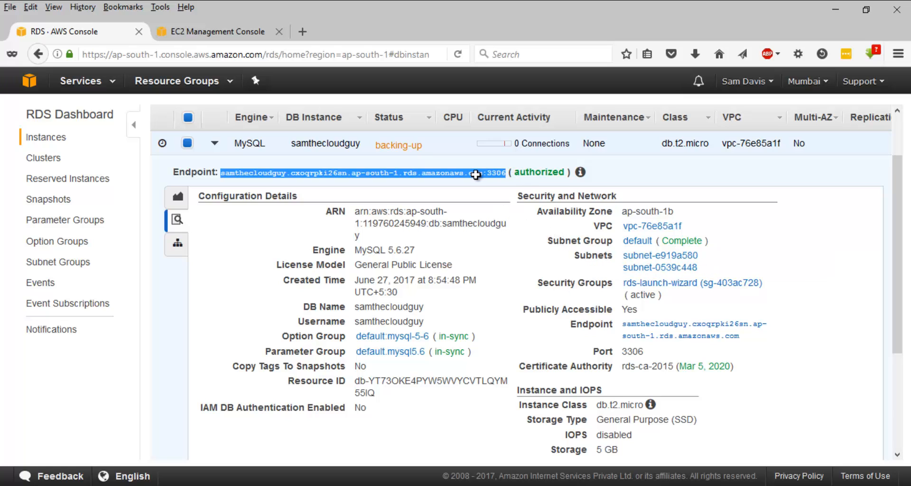
mouse_move(477, 178)
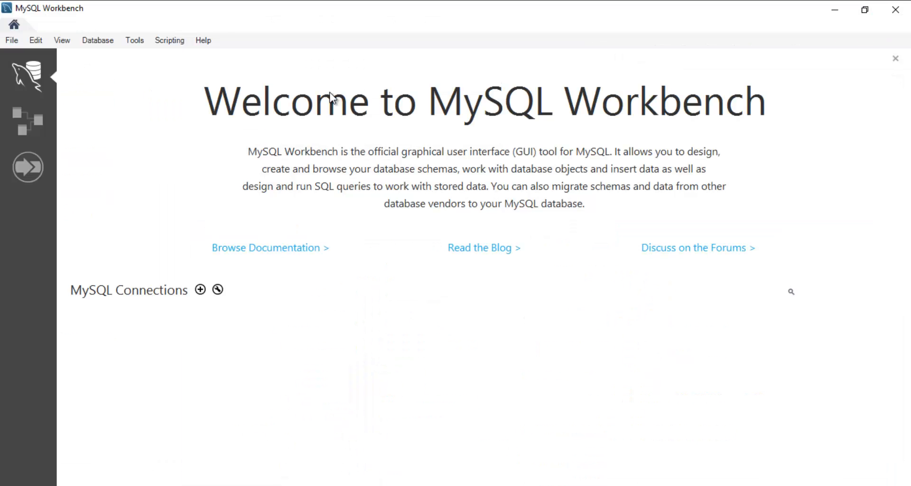
Browse the File and View menus, then open Setup New Connection from MySQL Connections.
left_click(11, 41)
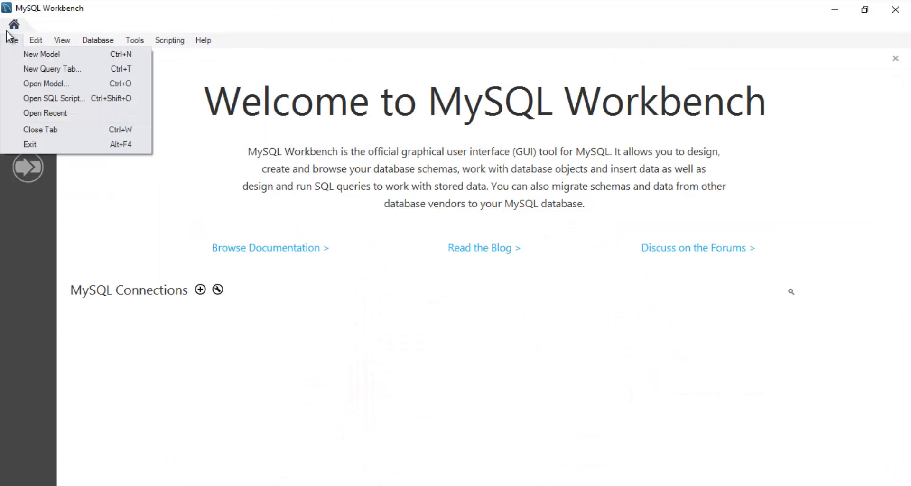
left_click(62, 40)
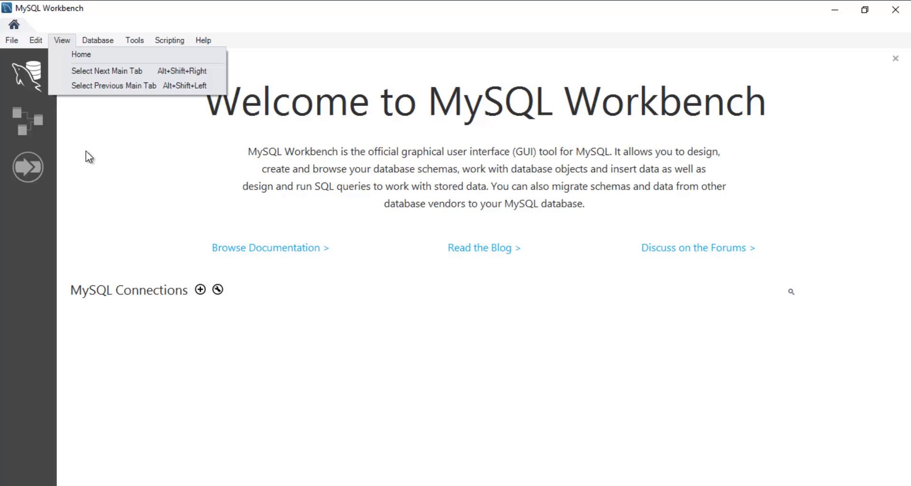
mouse_move(149, 278)
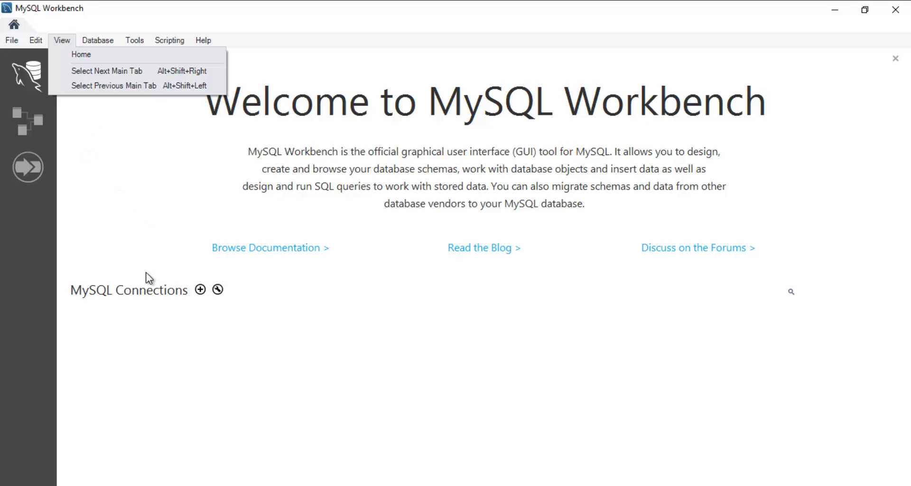
mouse_move(324, 372)
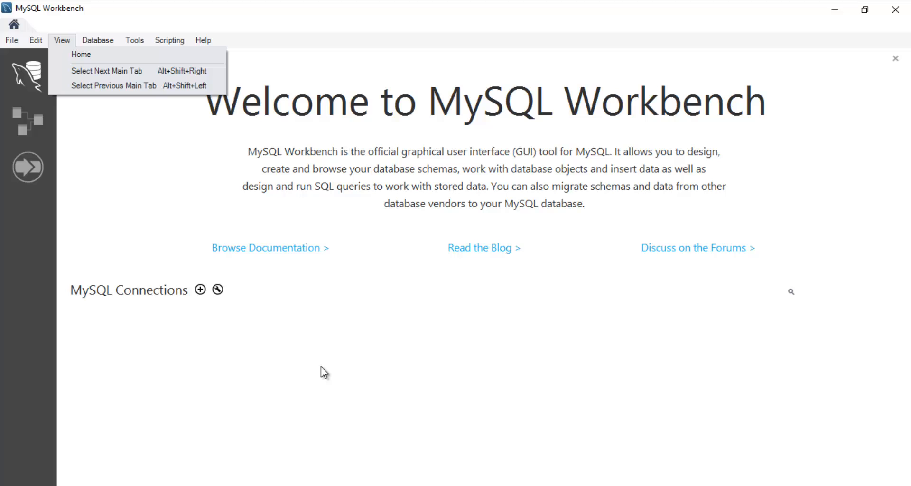
mouse_move(155, 279)
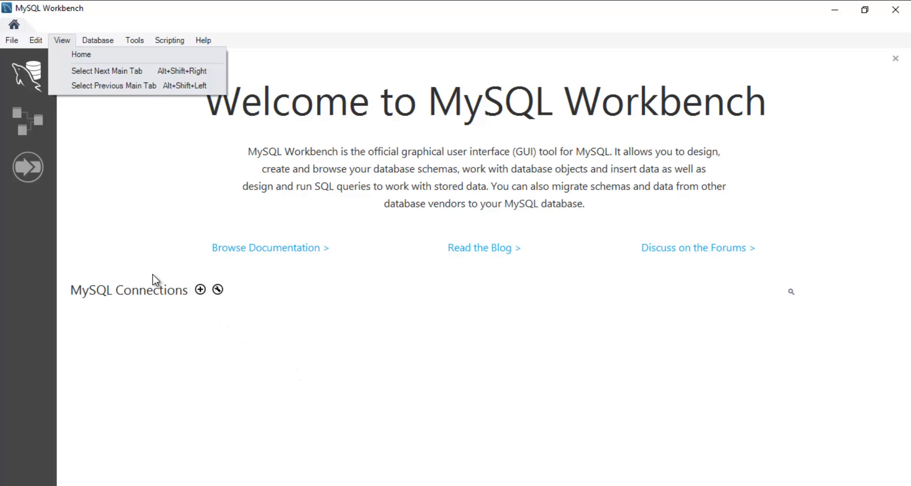
left_click(200, 289)
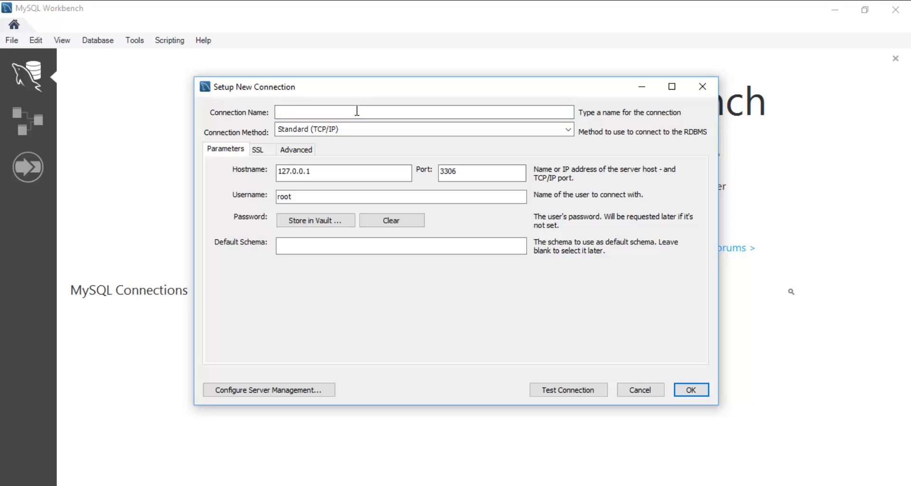
Name the connection 'AWS RDS Demo' and paste the RDS endpoint as the hostname.
type("AWS")
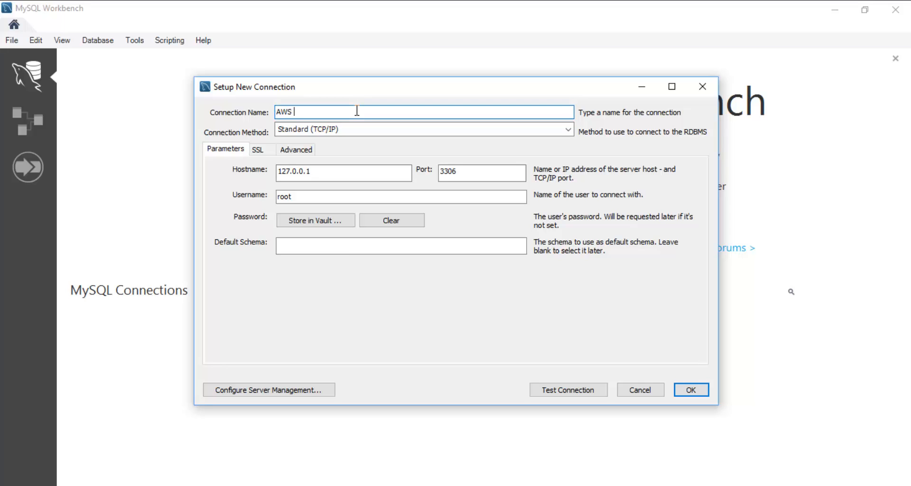
type("RDS Demo")
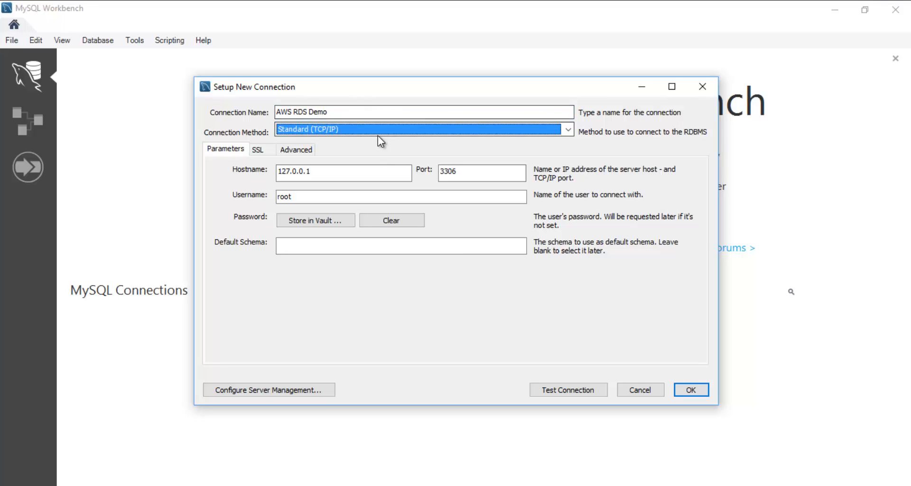
mouse_move(365, 147)
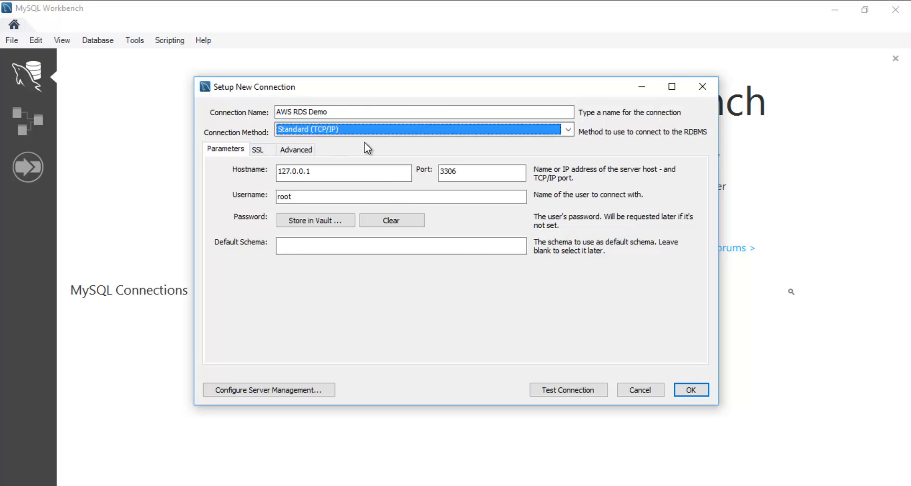
left_click(342, 173)
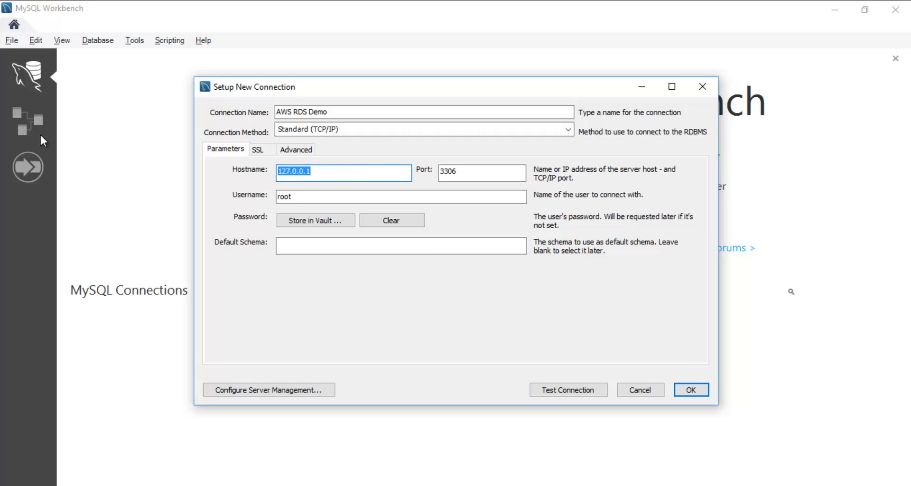
mouse_move(451, 474)
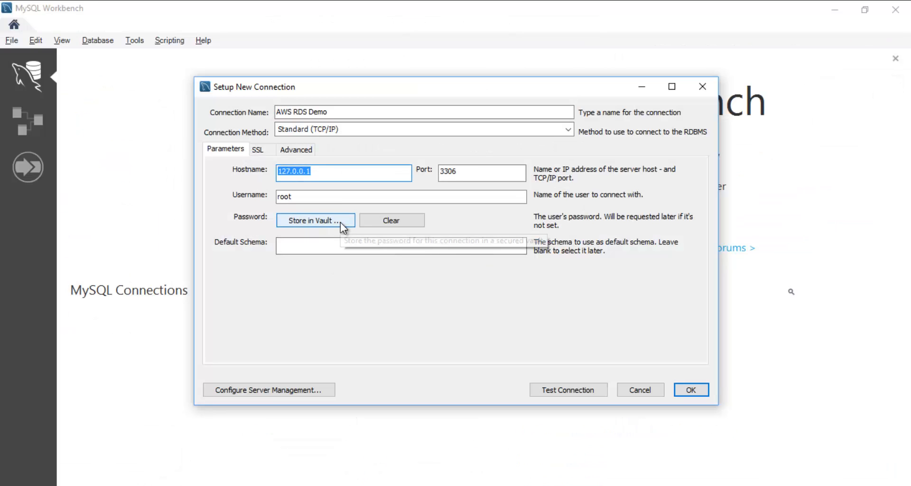
type("sn.ap-south-1.rds.amazonaws.com:3306")
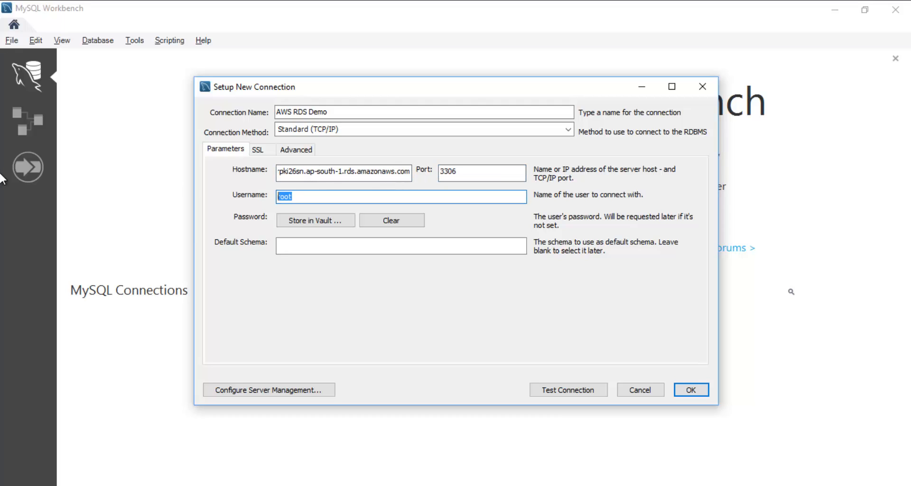
left_click(345, 171)
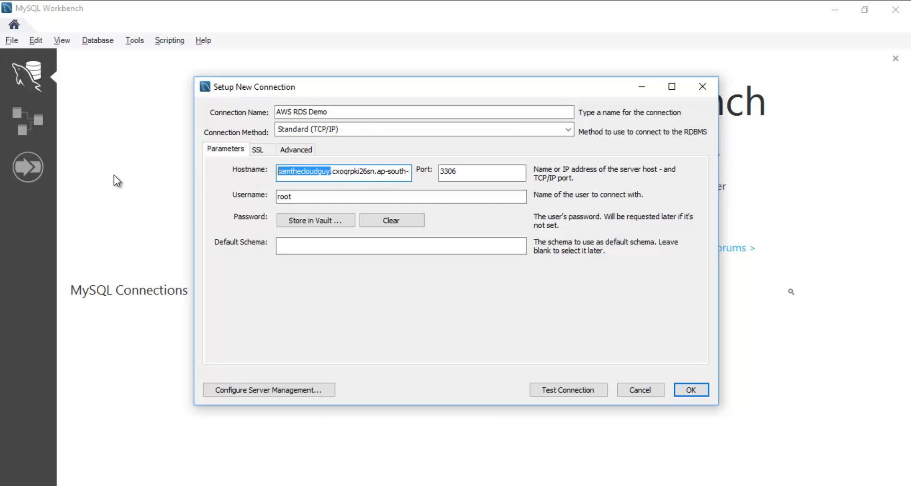
Replace the root username with samthecloudguy and run Test Connection.
left_click(401, 196)
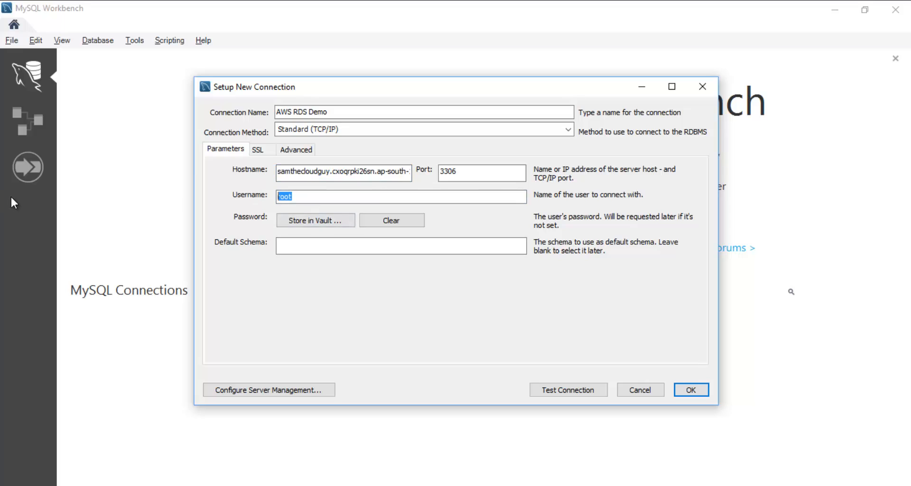
type("samthecloudguy")
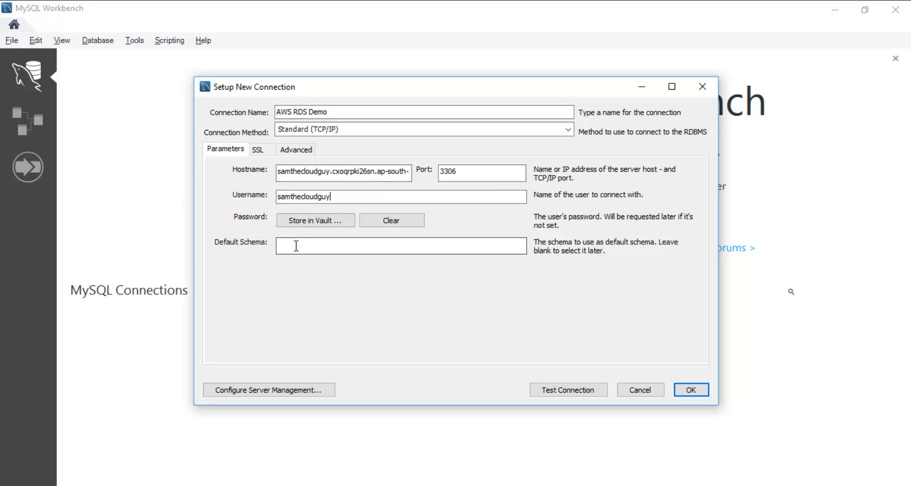
mouse_move(594, 339)
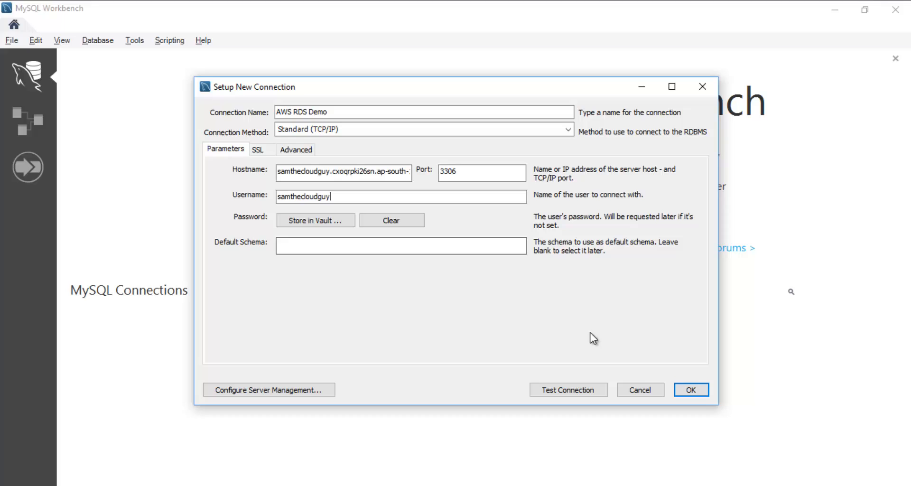
left_click(568, 390)
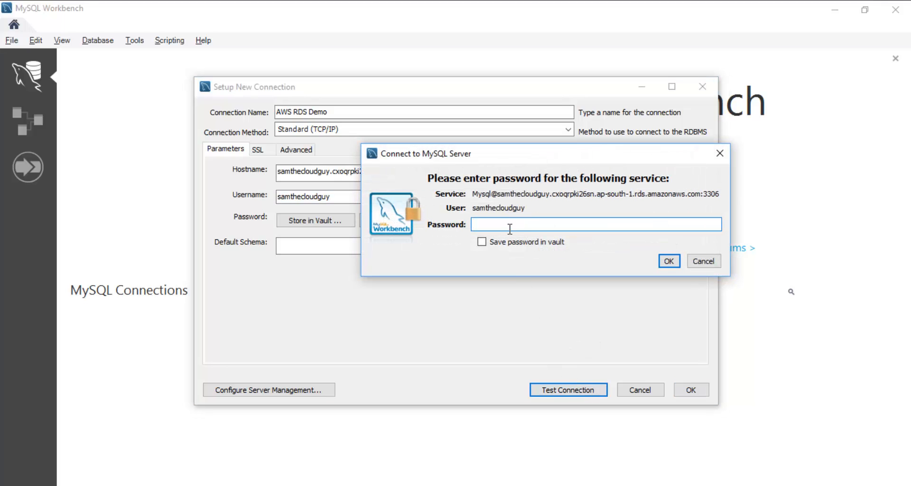
Enter the samthecloudguy password to complete the connection test.
type("password")
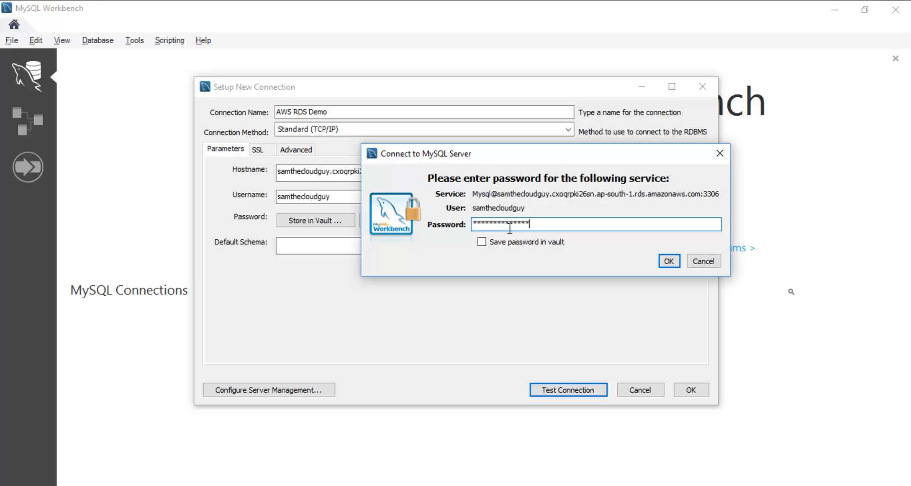
mouse_move(516, 238)
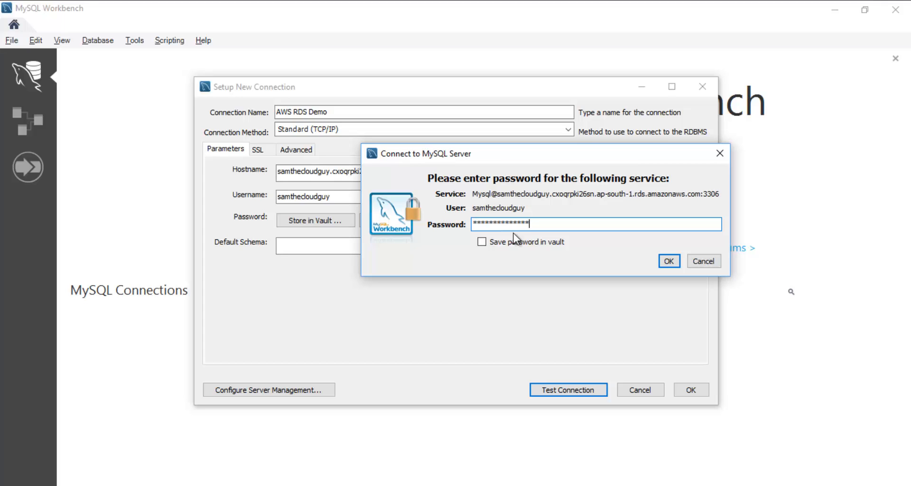
left_click(669, 261)
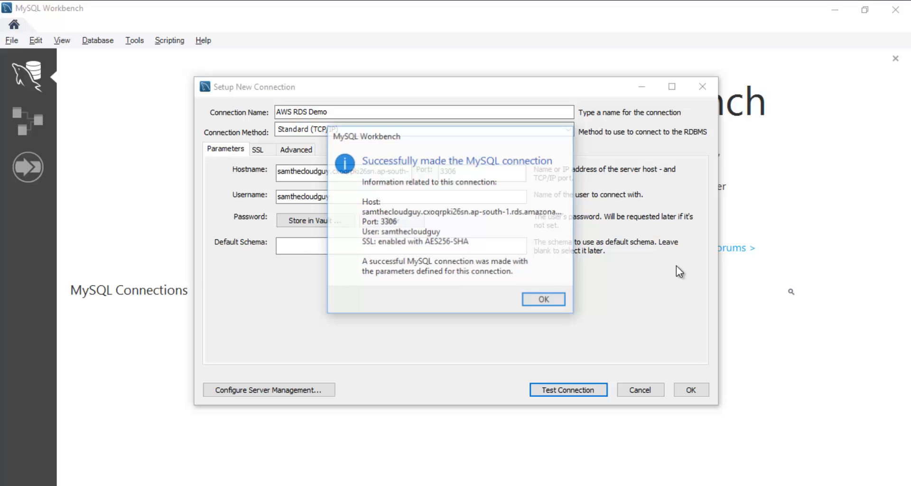